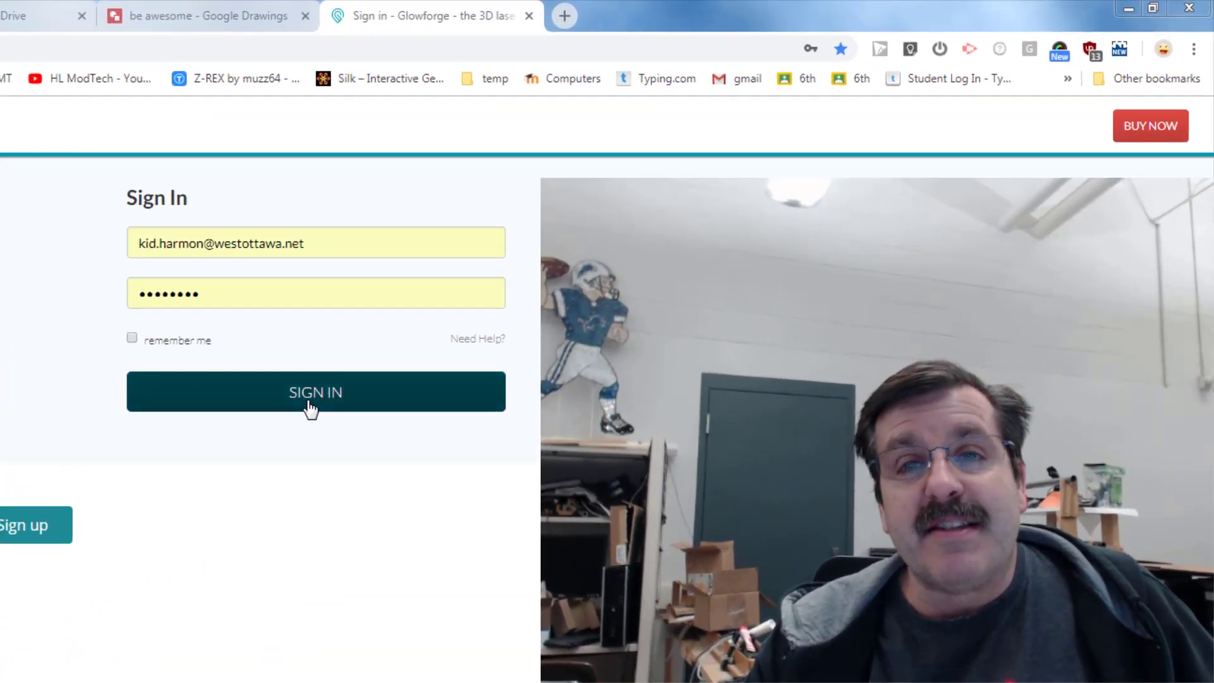
Sign in to Glowforge, then show the saved bookmarks list with the Glowforge link
{"action": "left_click", "coordinate": [315, 392]}
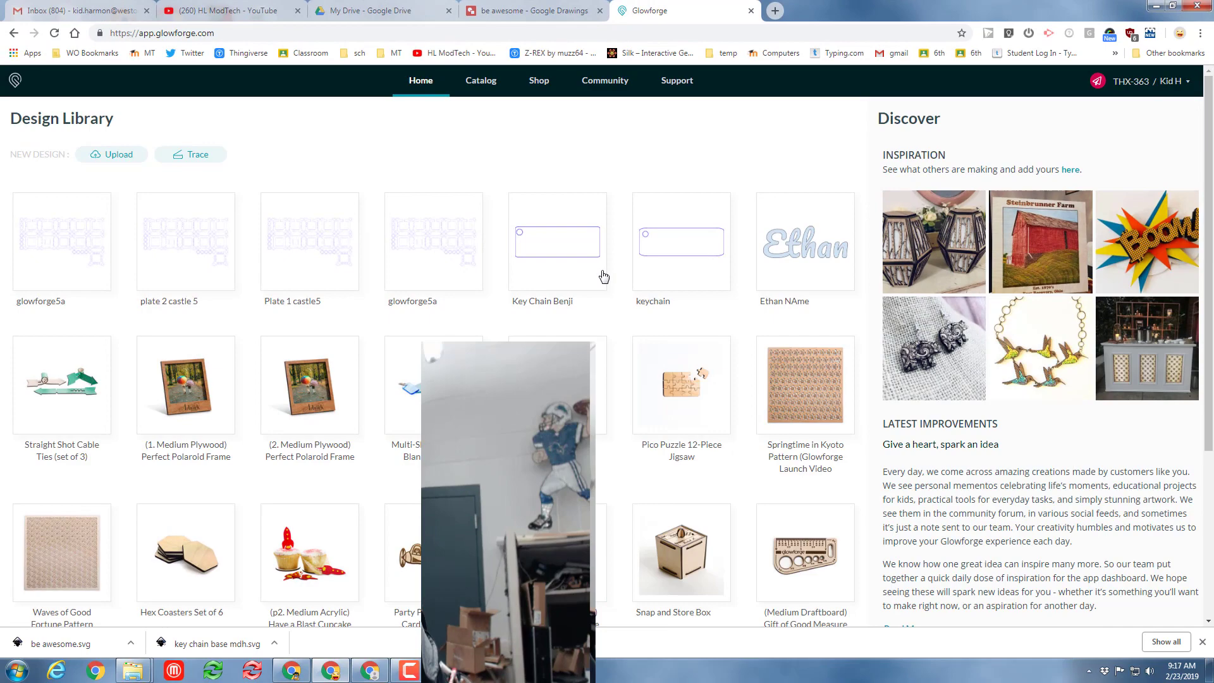
{"action": "left_click", "coordinate": [224, 10]}
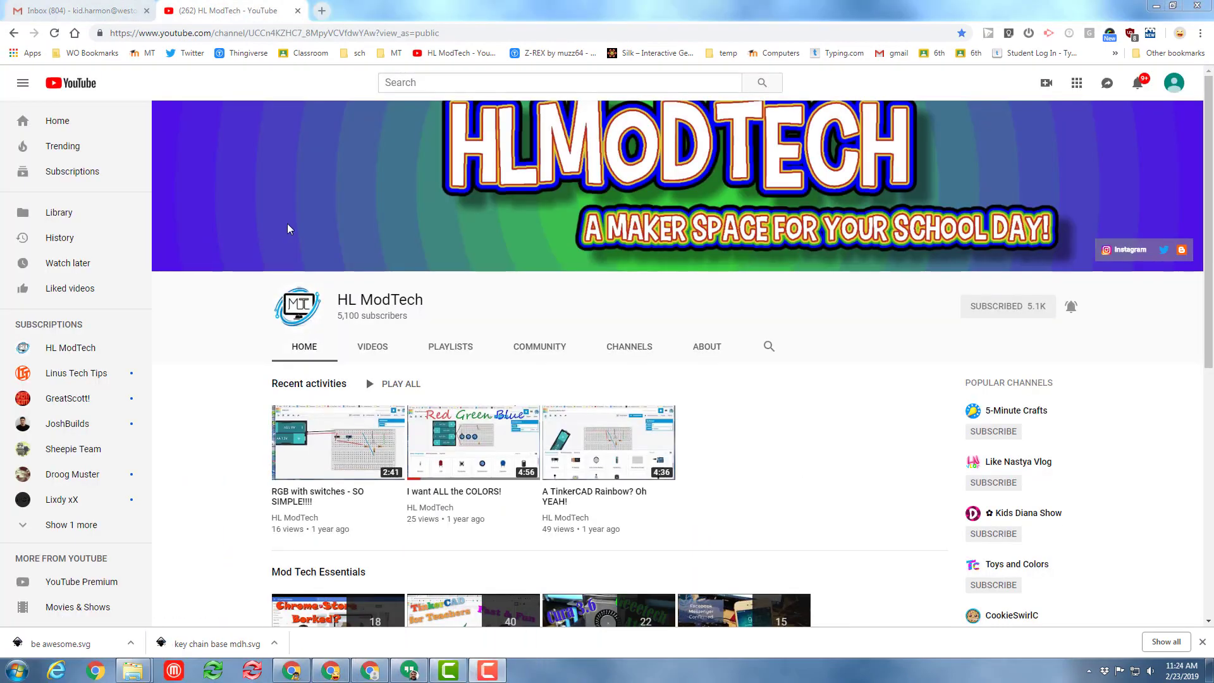
{"action": "mouse_move", "coordinate": [444, 49]}
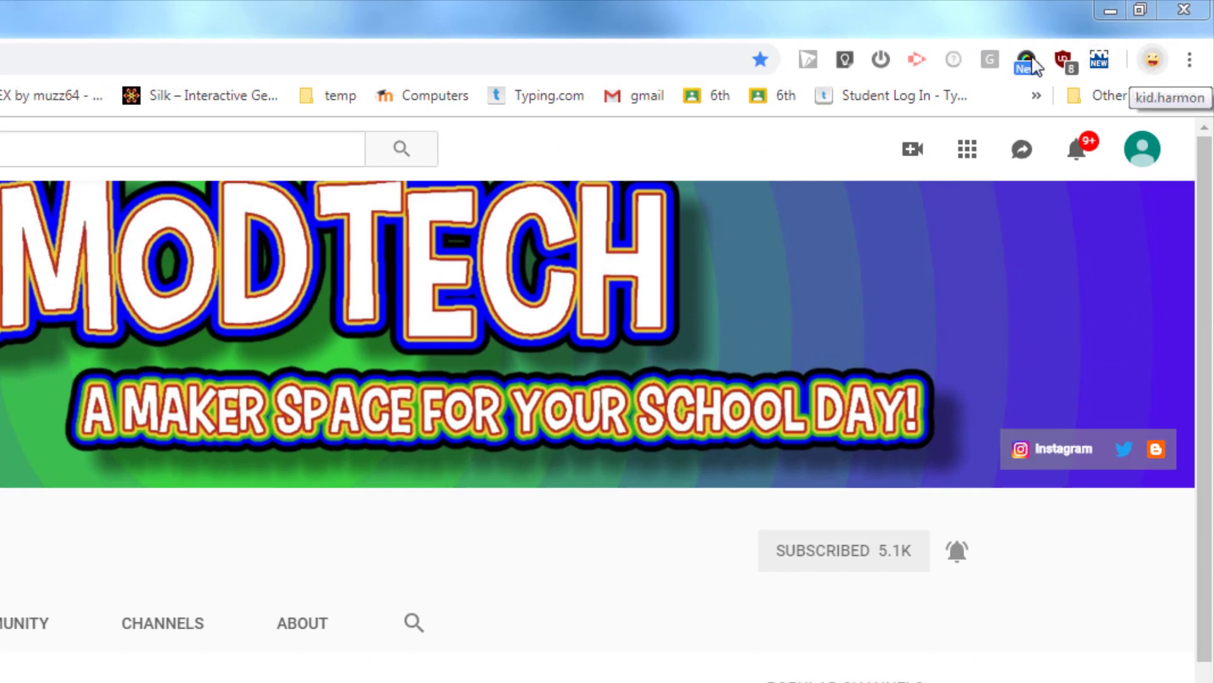
{"action": "left_click", "coordinate": [296, 96]}
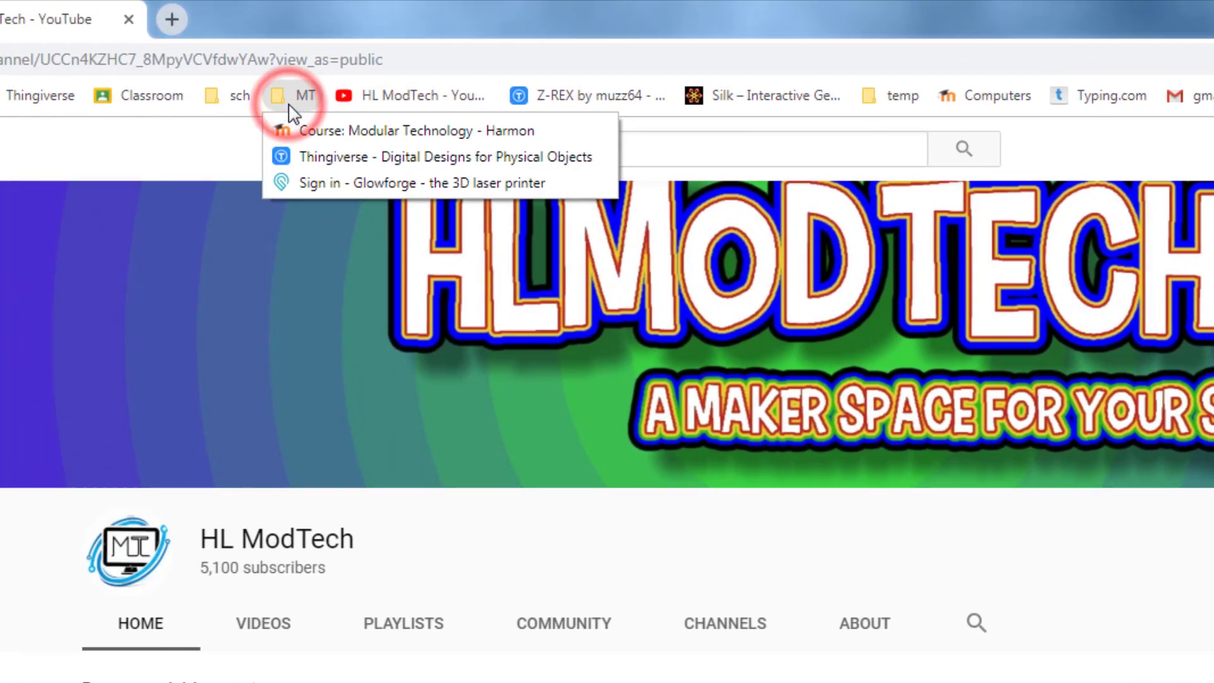
{"action": "mouse_move", "coordinate": [338, 192]}
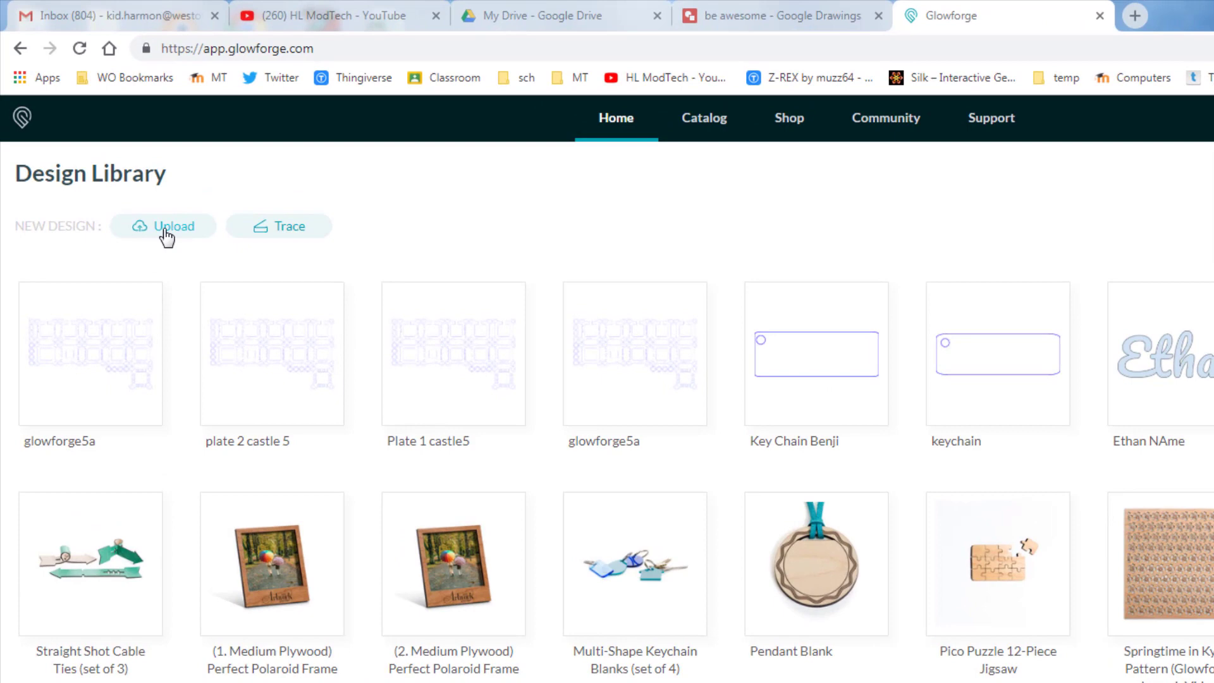
Upload key chain base mdh.svg from Desktop > MT tools > Shortcut to stl
{"action": "left_click", "coordinate": [163, 227]}
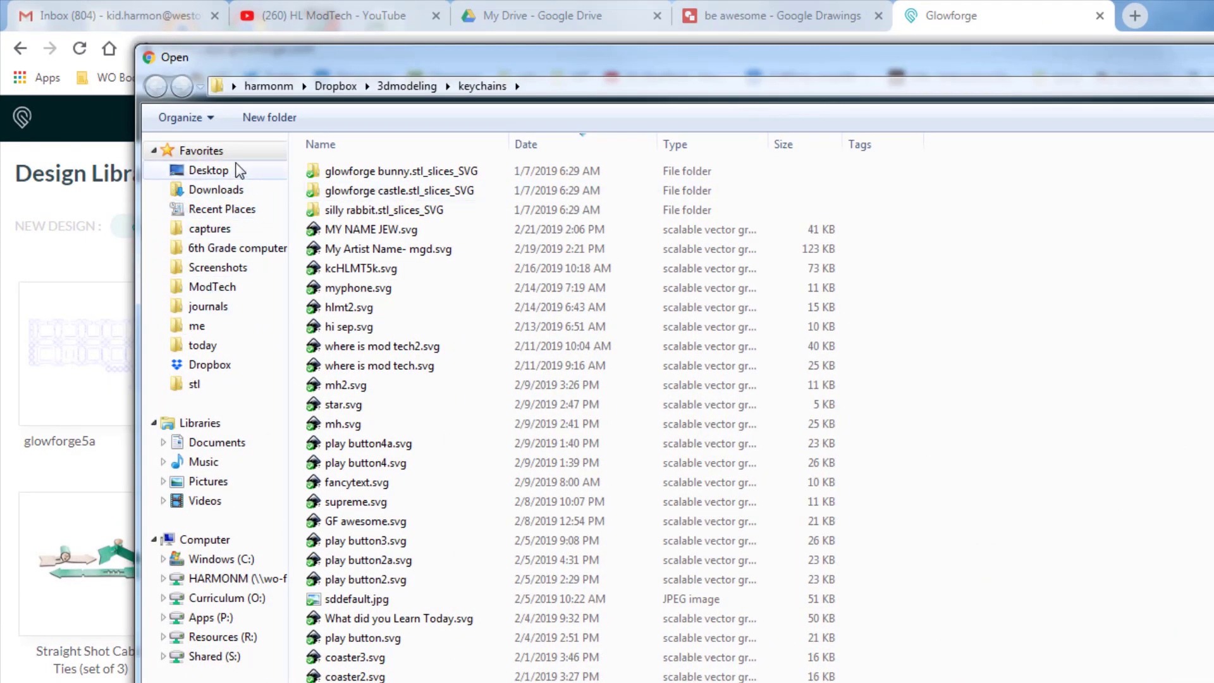
{"action": "left_click", "coordinate": [207, 169]}
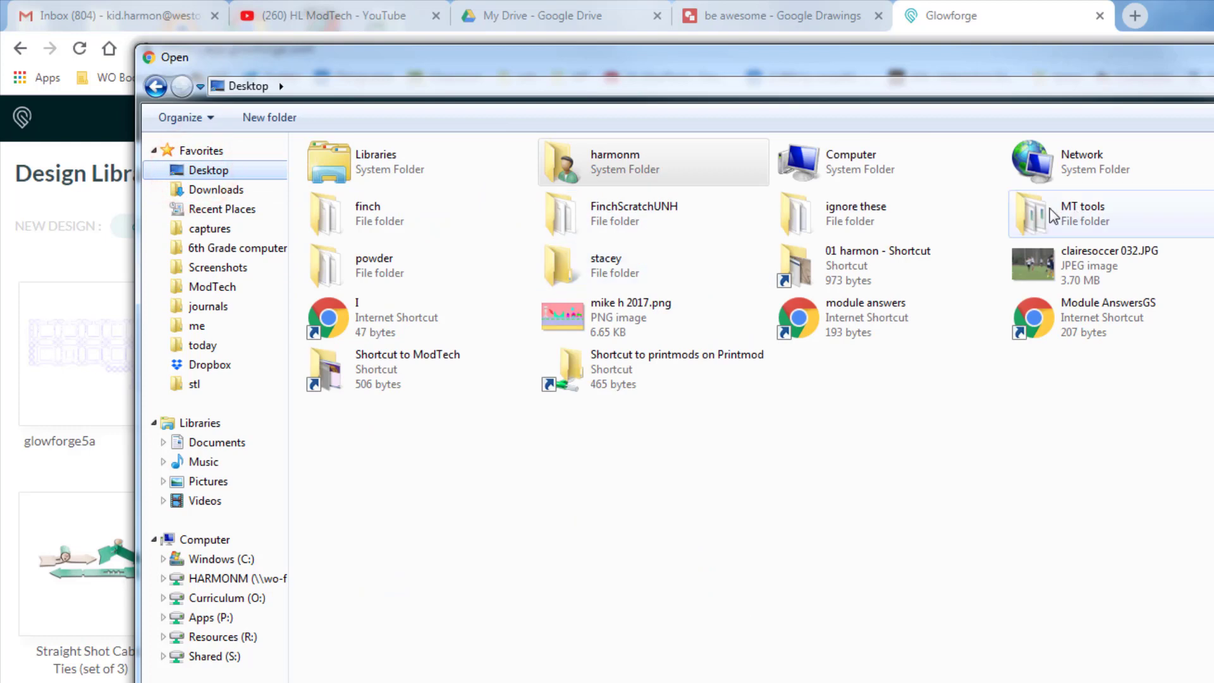
{"action": "double_click", "coordinate": [1082, 213]}
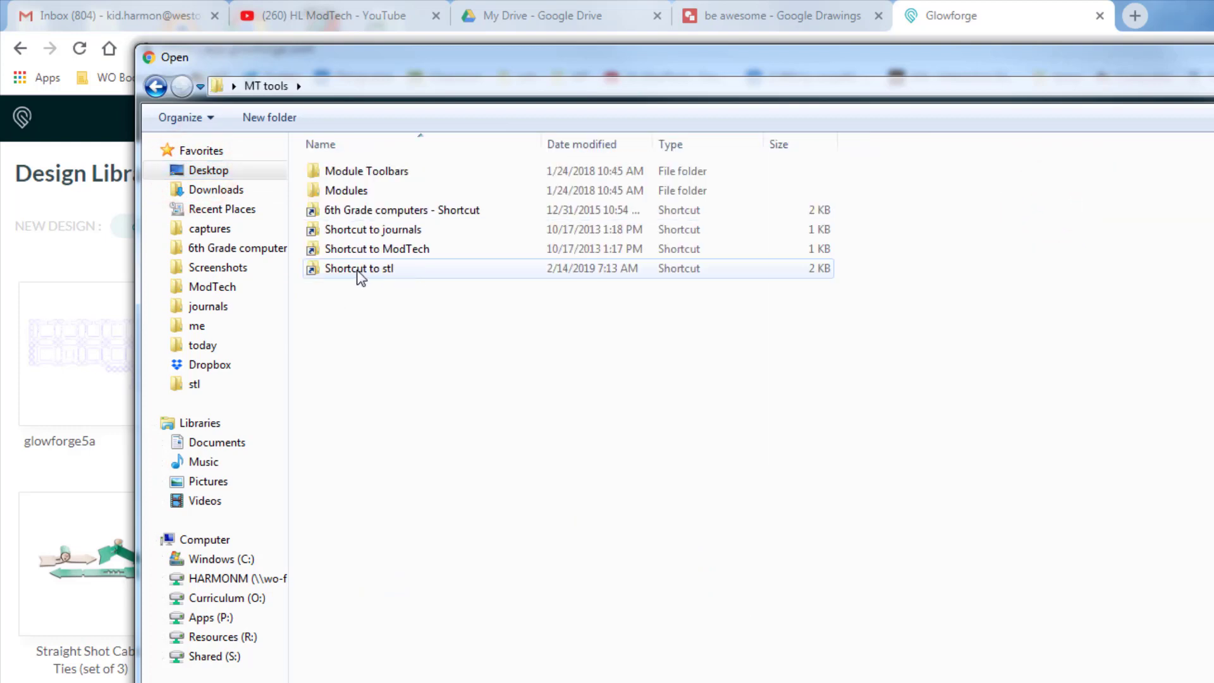
{"action": "double_click", "coordinate": [358, 268]}
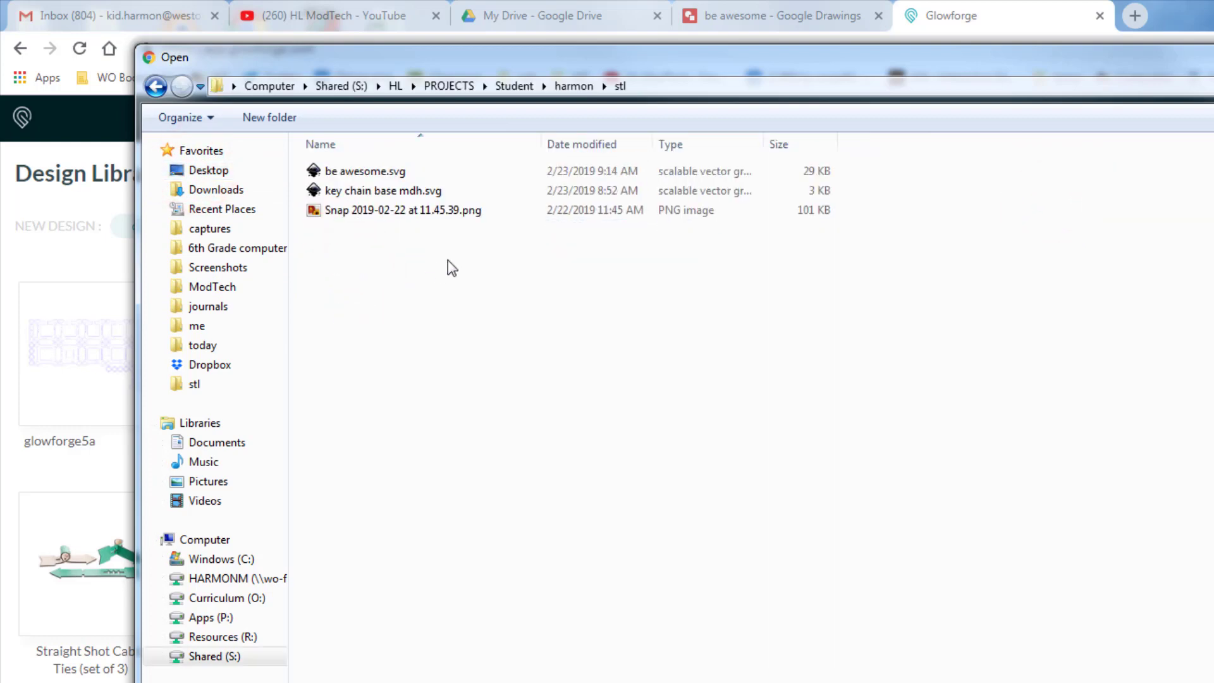
{"action": "left_click", "coordinate": [383, 190]}
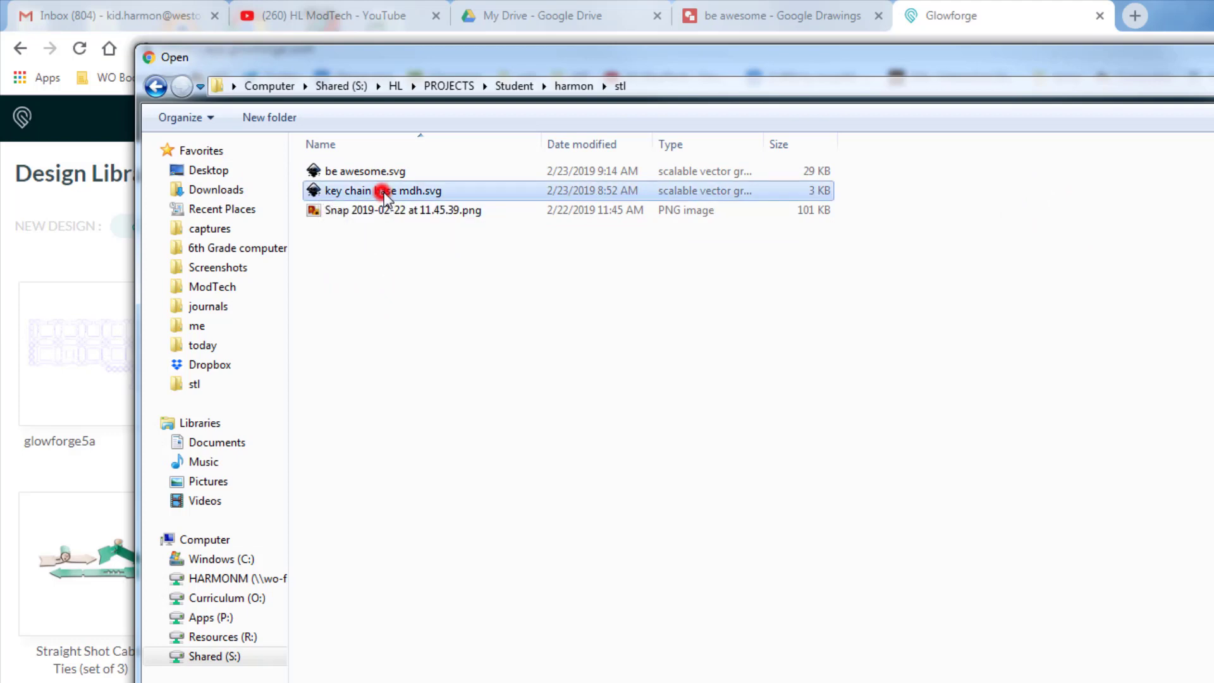
{"action": "double_click", "coordinate": [379, 190]}
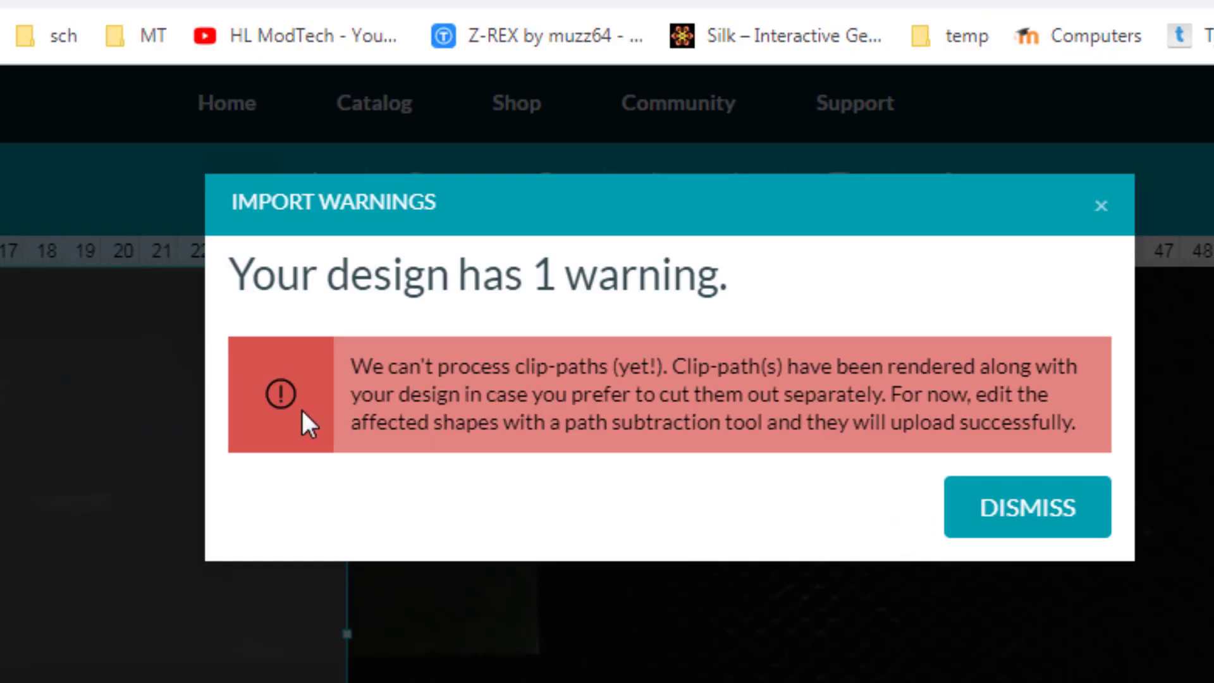
Dismiss the clip-path warning, set the rectangle step to Ignore and the keychain outline to Cut
{"action": "left_click", "coordinate": [1027, 507]}
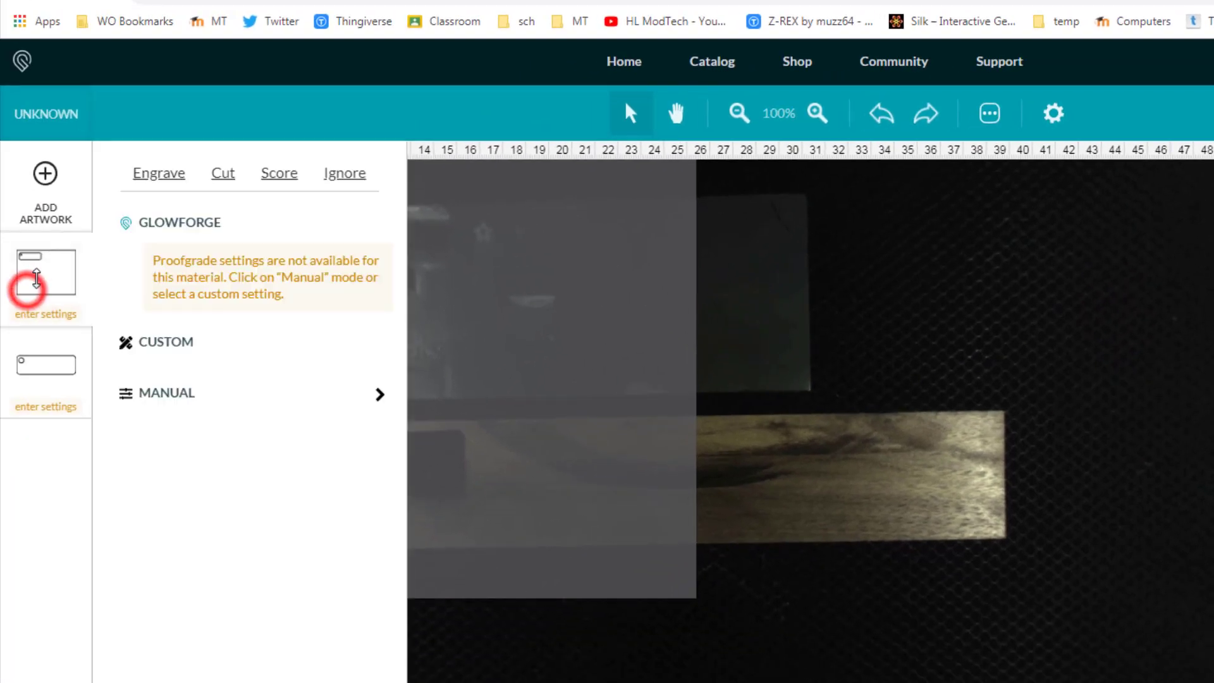
{"action": "left_click", "coordinate": [344, 172]}
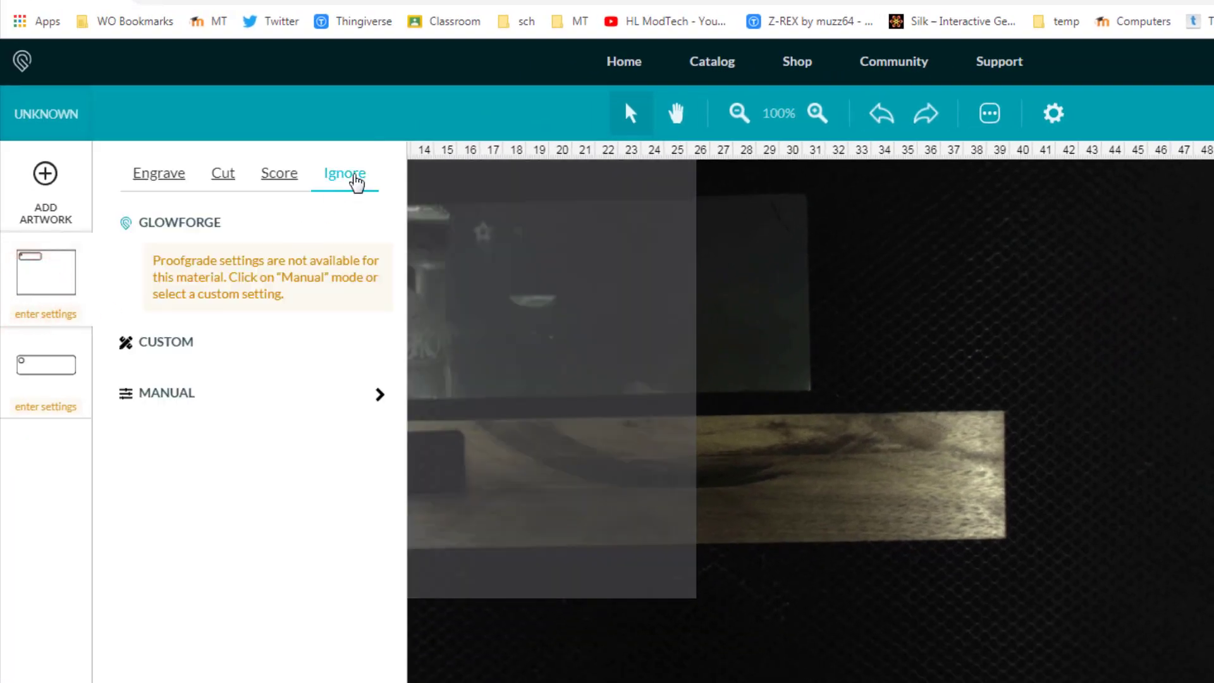
{"action": "left_click", "coordinate": [344, 173]}
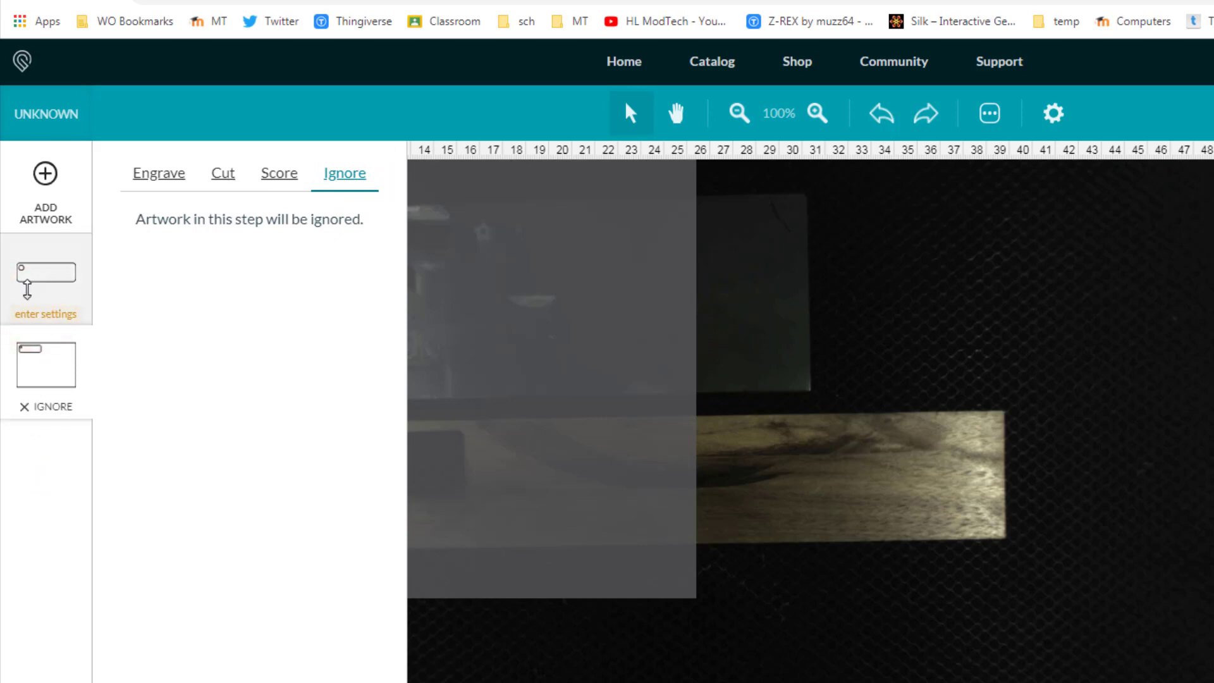
{"action": "left_click", "coordinate": [222, 173]}
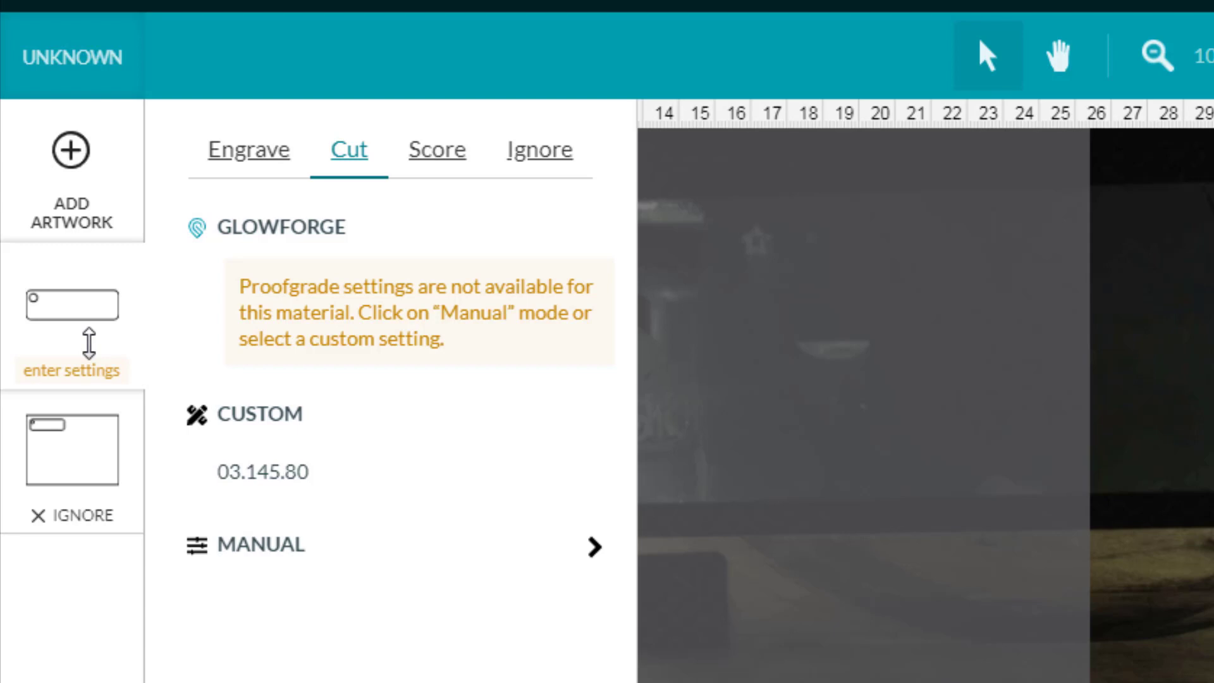
{"action": "mouse_move", "coordinate": [80, 380]}
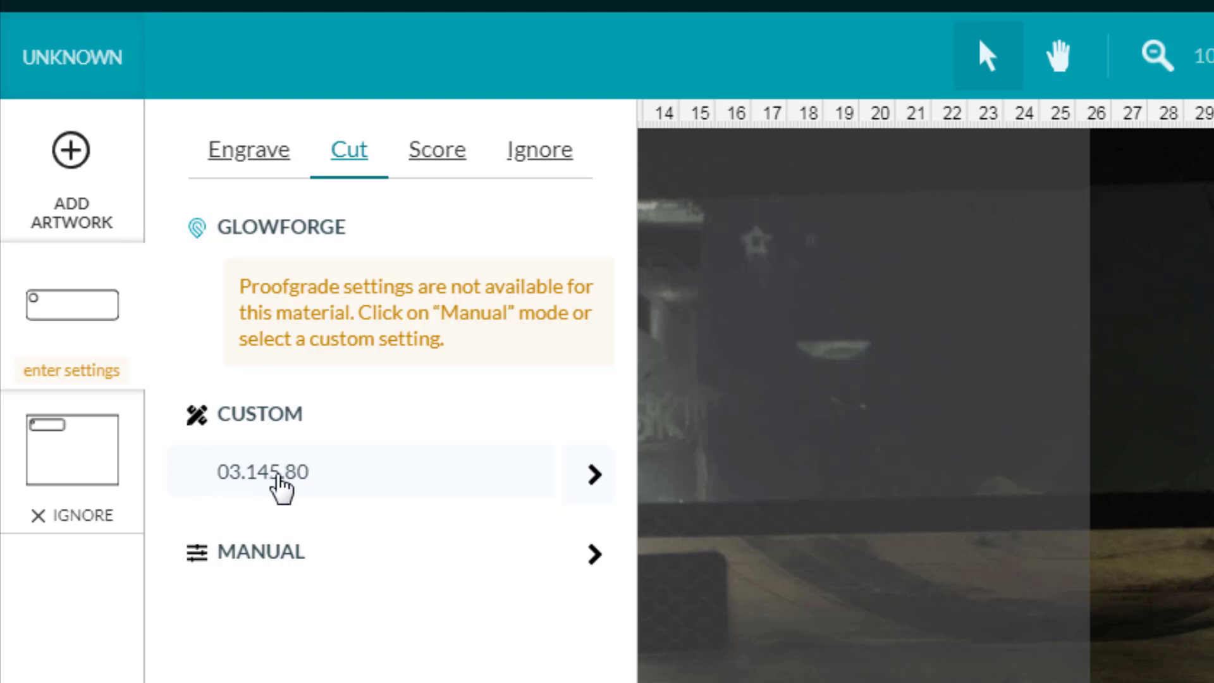
Apply the 03.145.80 custom cut setting, lower the power, and set focus height 4
{"action": "left_click", "coordinate": [263, 471]}
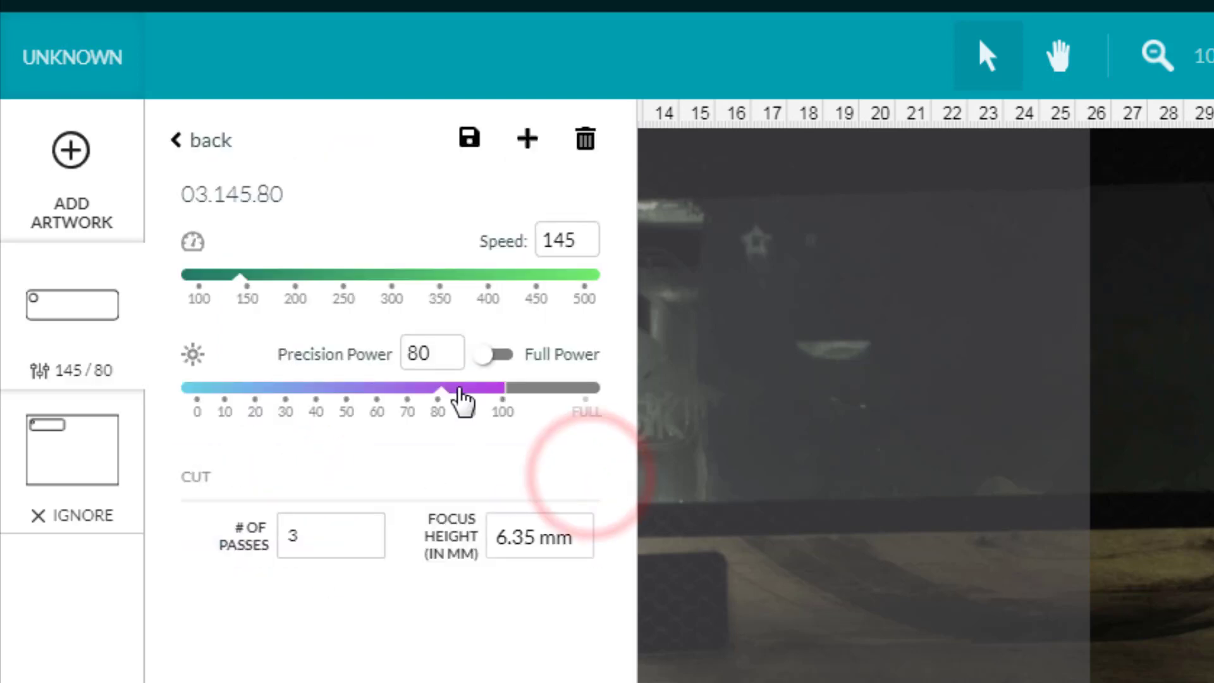
{"action": "left_click", "coordinate": [431, 354]}
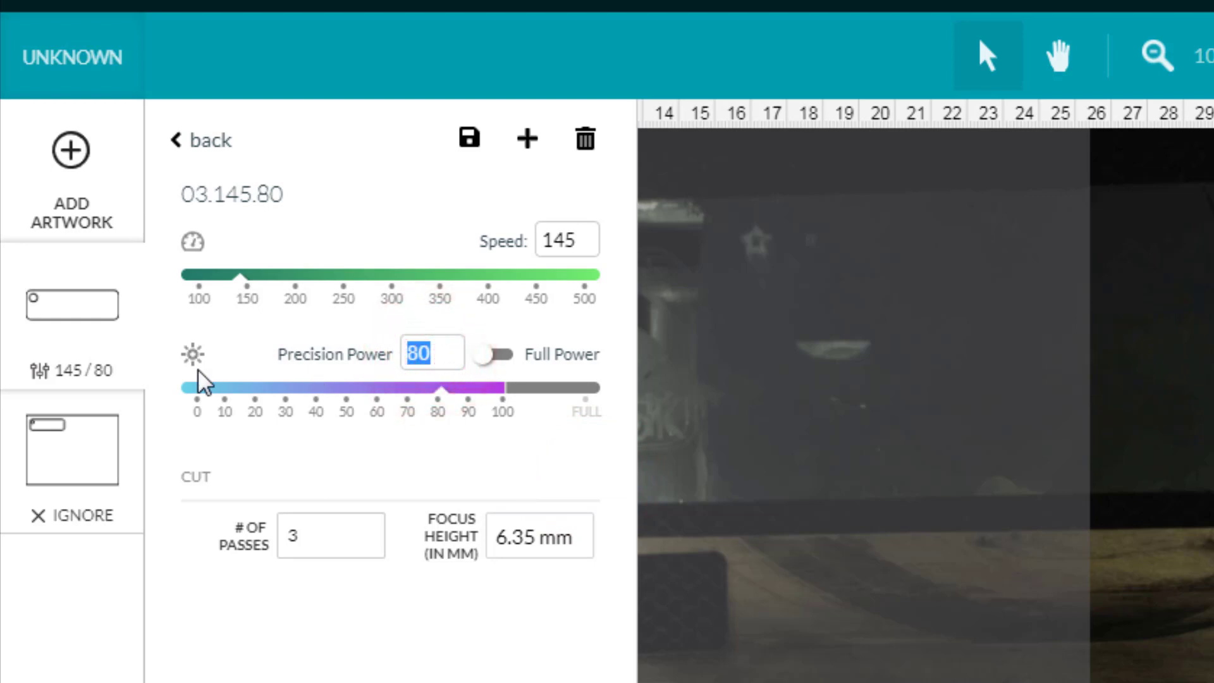
{"action": "left_click_drag", "start_coordinate": [438, 386], "coordinate": [418, 386]}
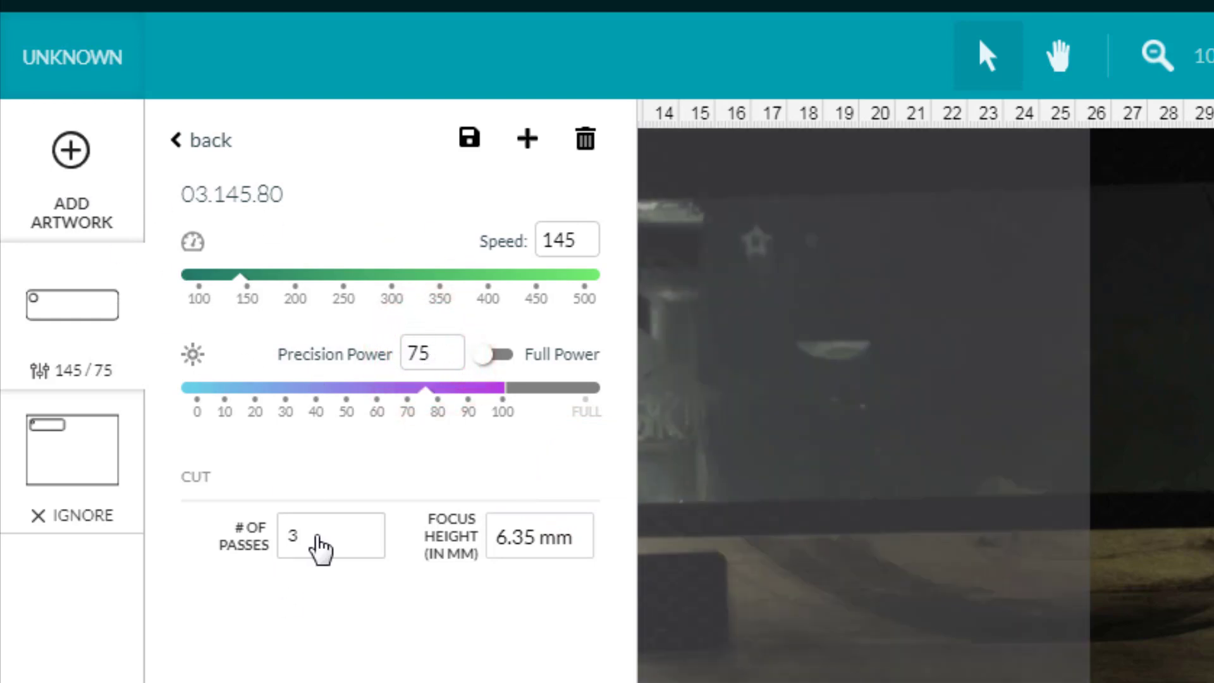
{"action": "mouse_move", "coordinate": [440, 391]}
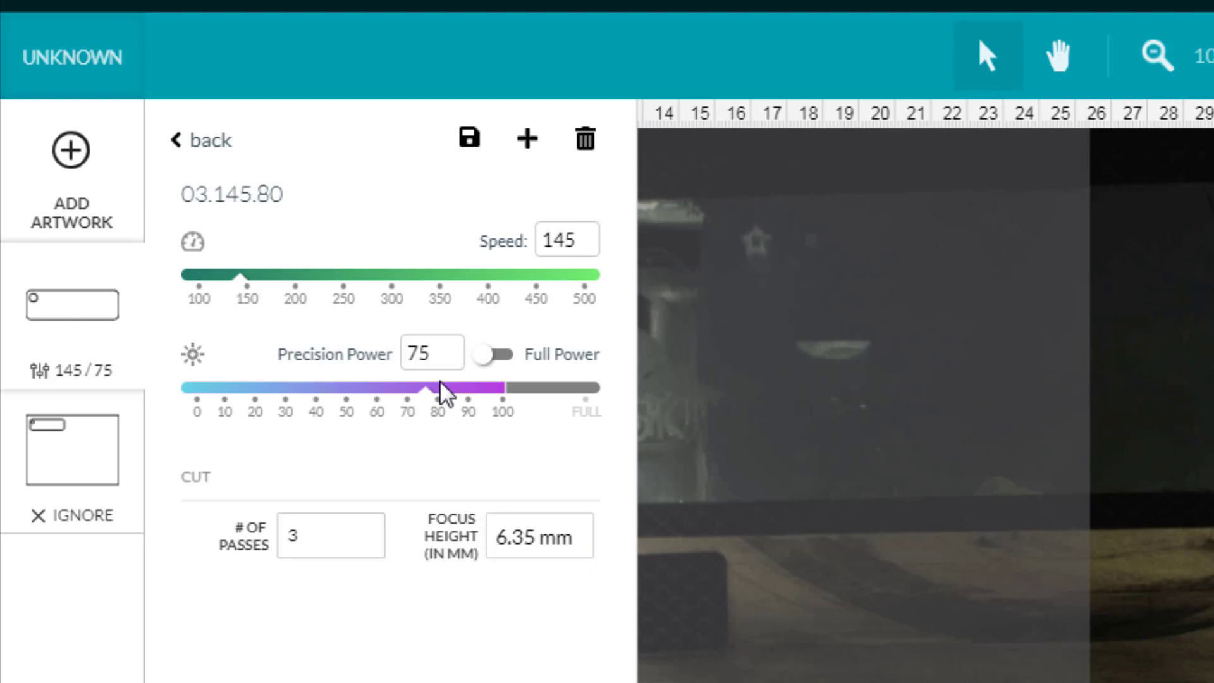
{"action": "left_click", "coordinate": [432, 354]}
{"action": "type", "text": "70"}
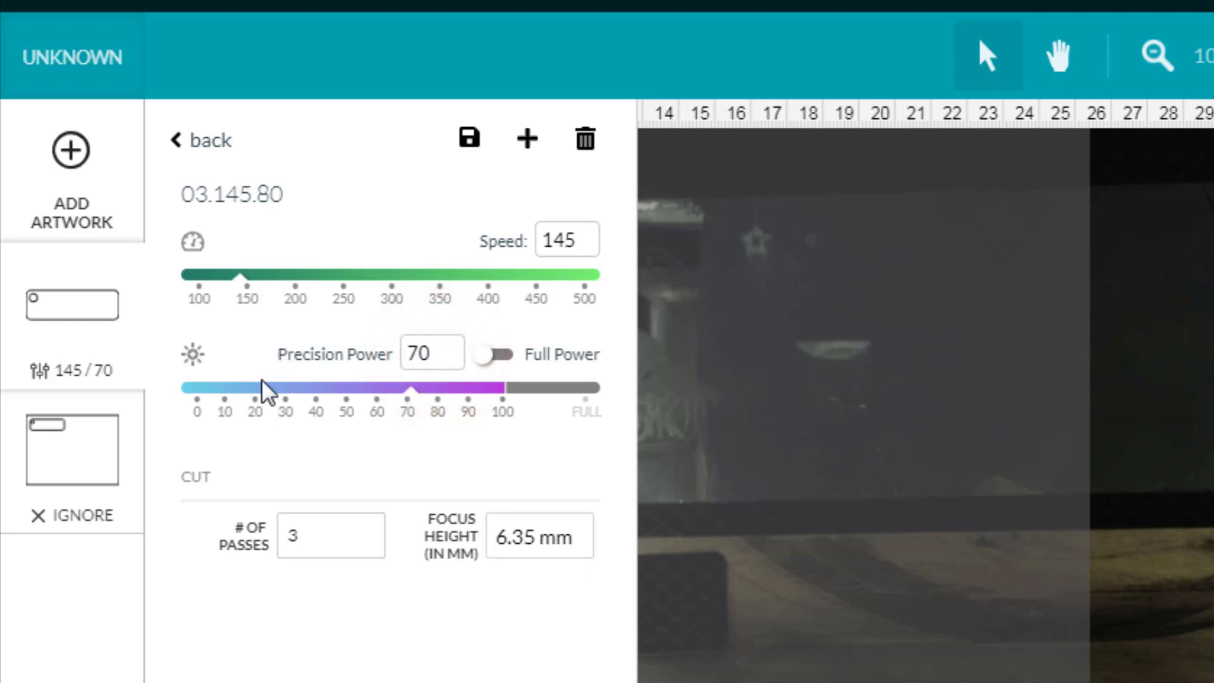
{"action": "left_click", "coordinate": [539, 536]}
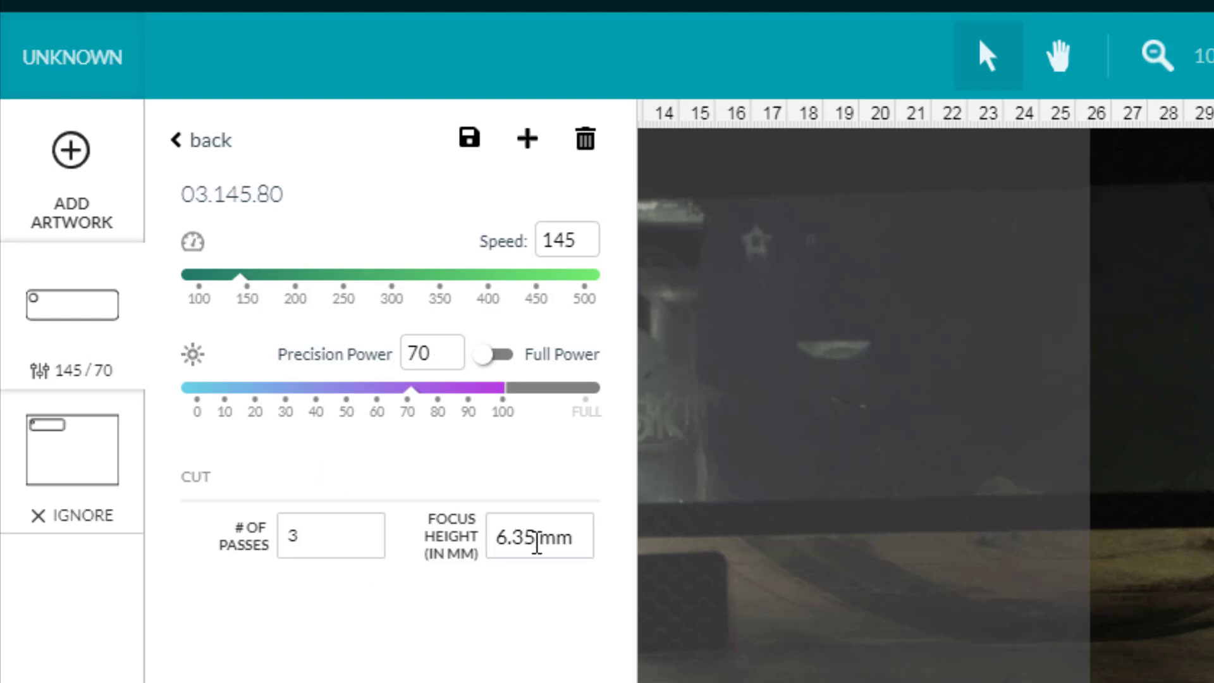
{"action": "type", "text": "4"}
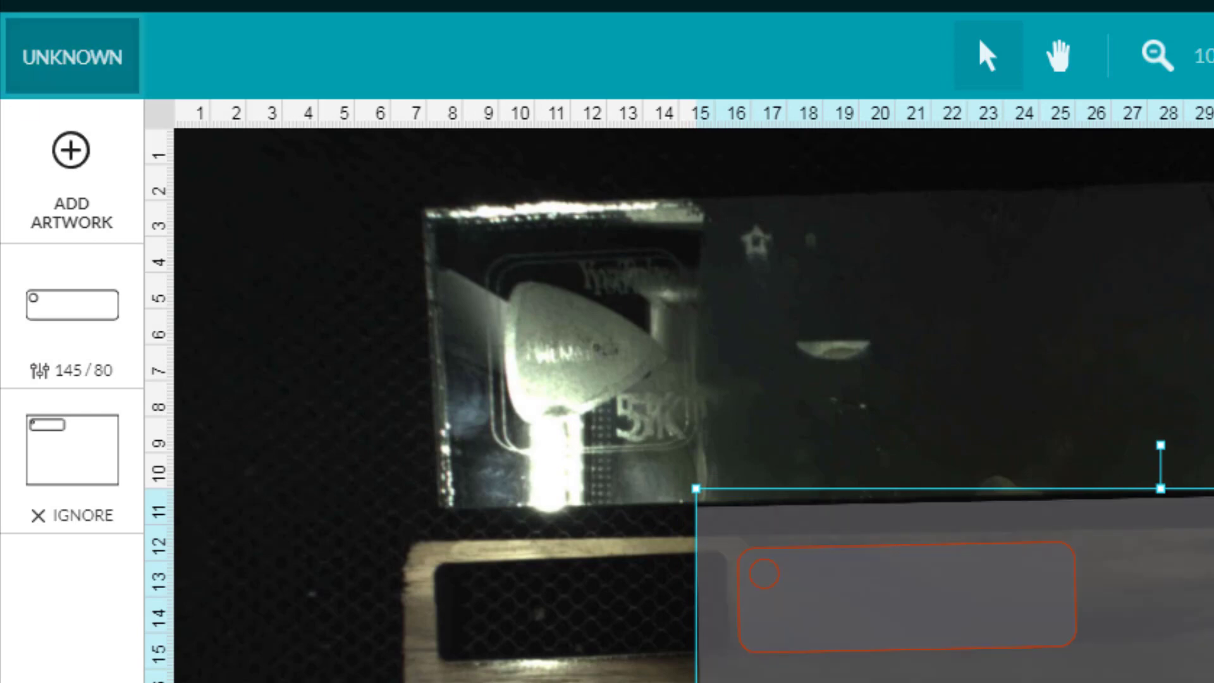
Upload be awesome.svg as artwork and open the plain rectangle layer's settings
{"action": "left_click", "coordinate": [70, 149]}
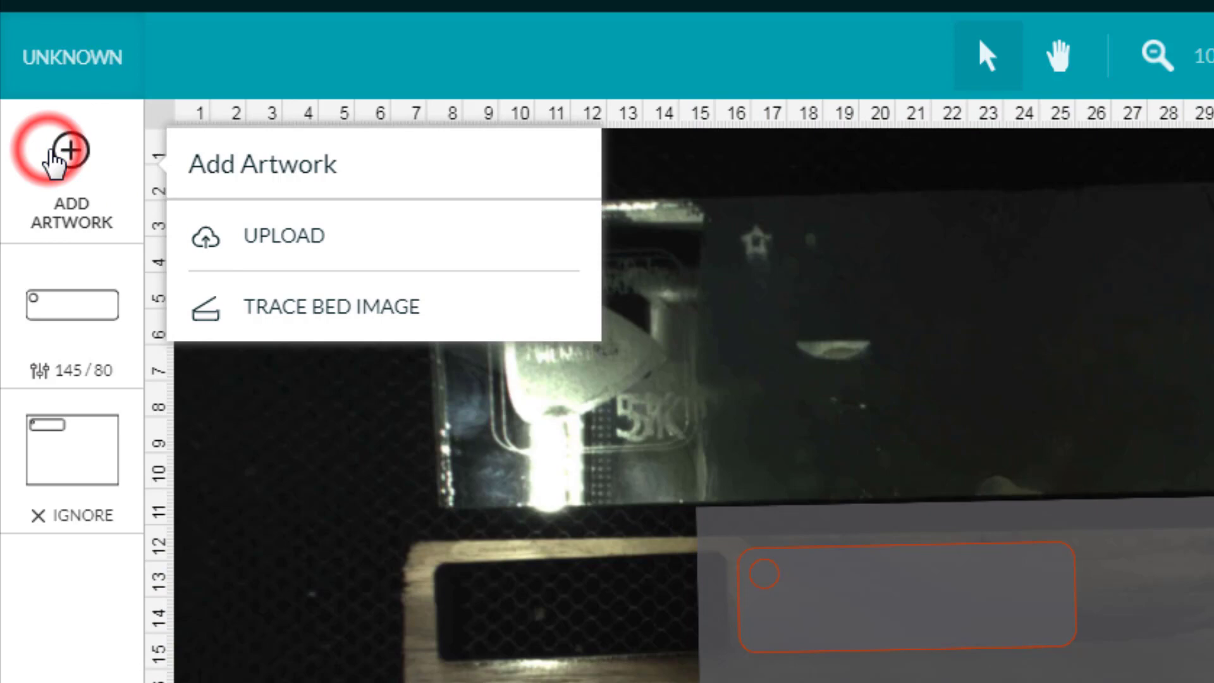
{"action": "left_click", "coordinate": [283, 236]}
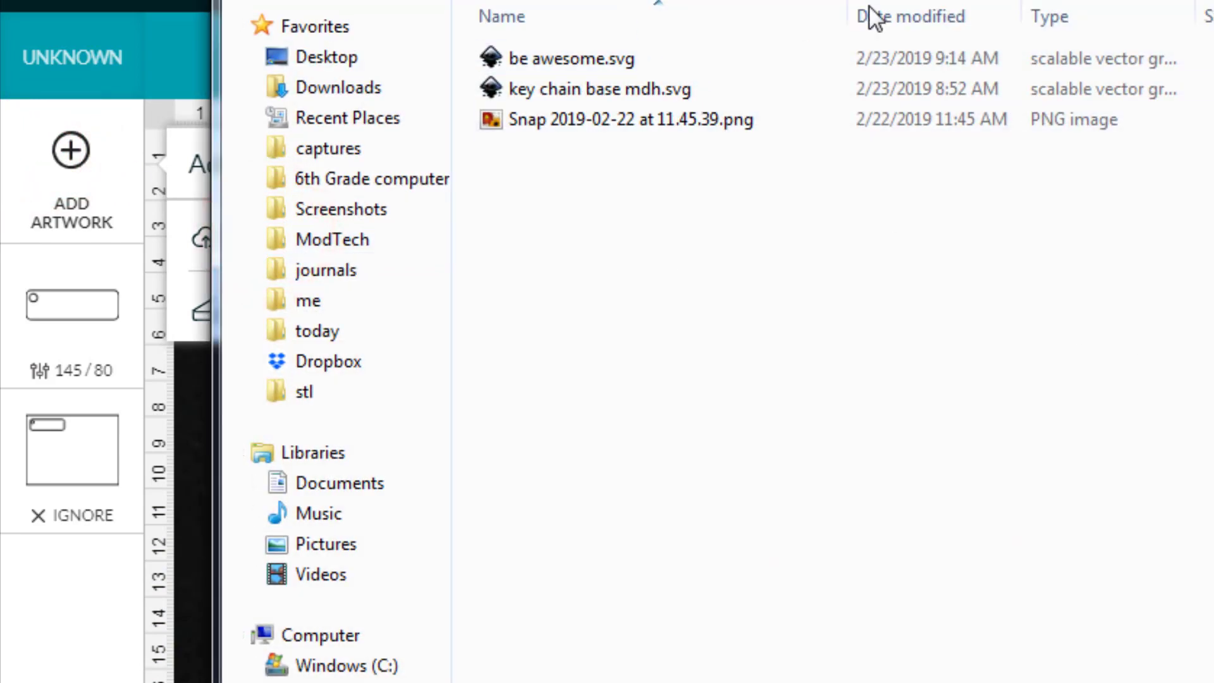
{"action": "left_click", "coordinate": [566, 58]}
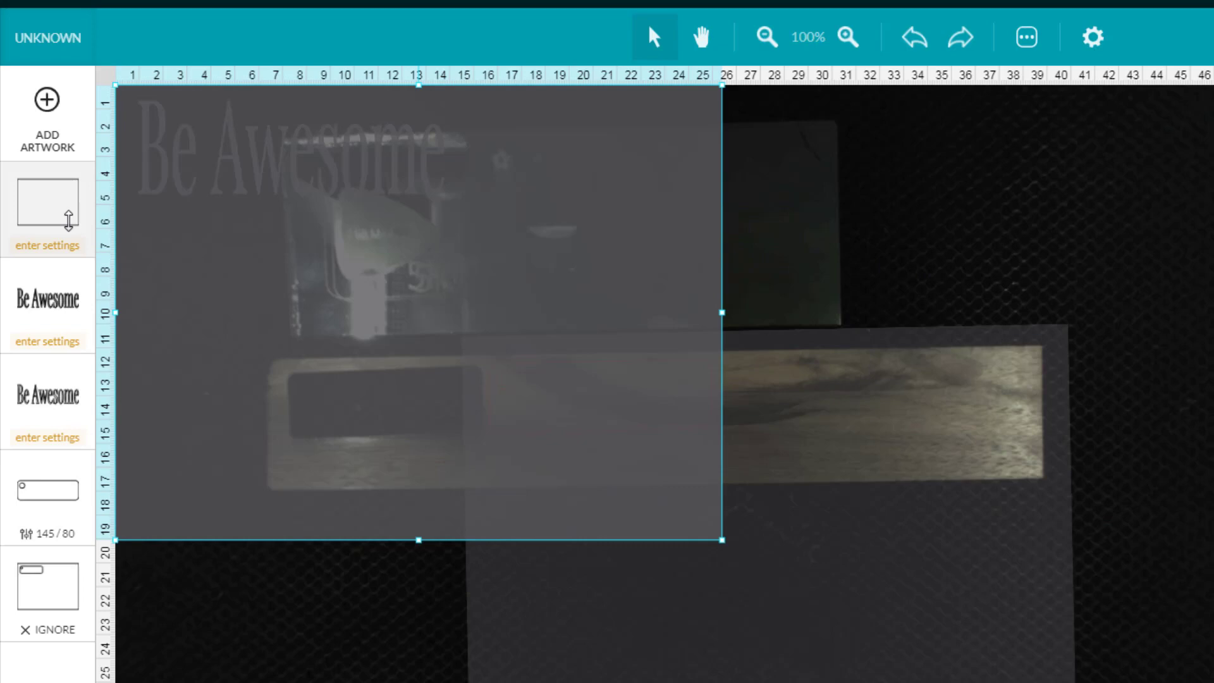
{"action": "left_click", "coordinate": [48, 245]}
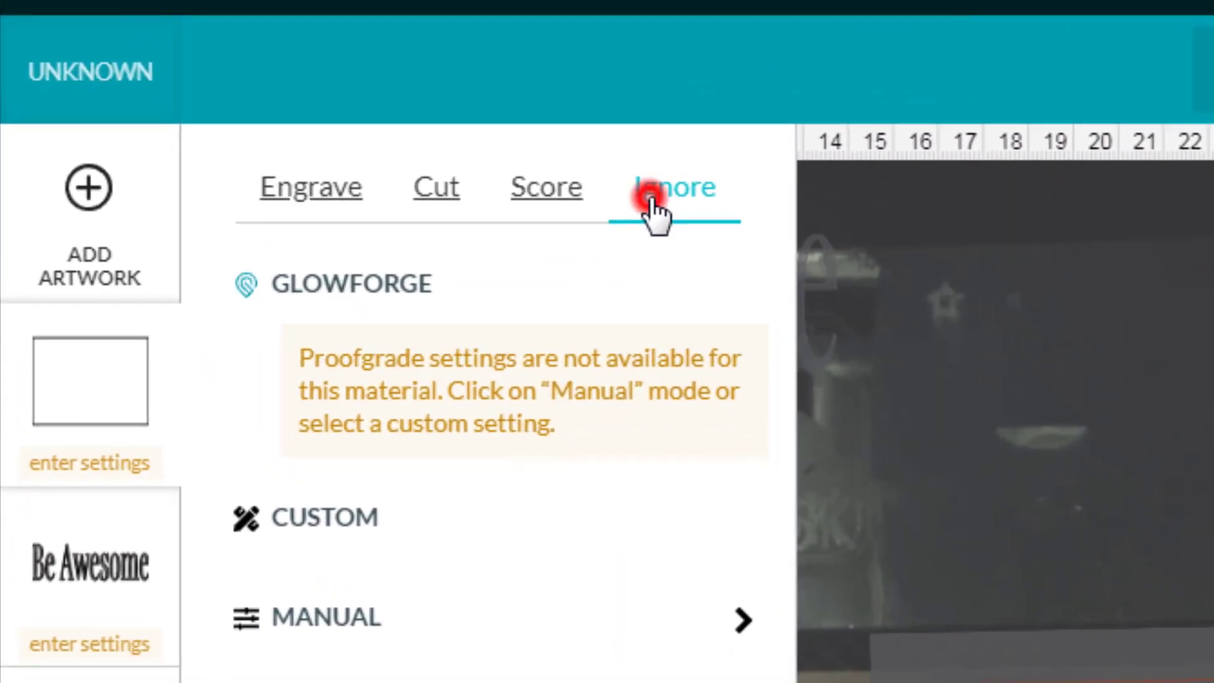
Ignore the rectangle layer and give the second Be Awesome speed 400 and 4 mm focus
{"action": "left_click", "coordinate": [673, 186]}
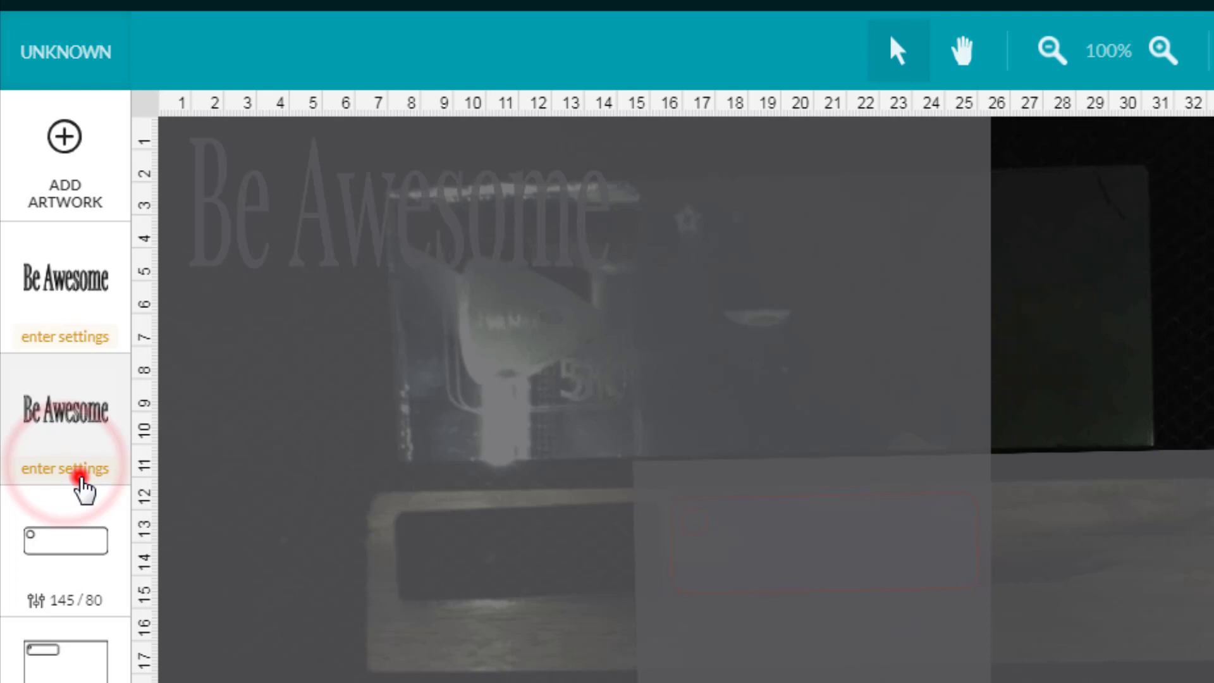
{"action": "left_click", "coordinate": [66, 468]}
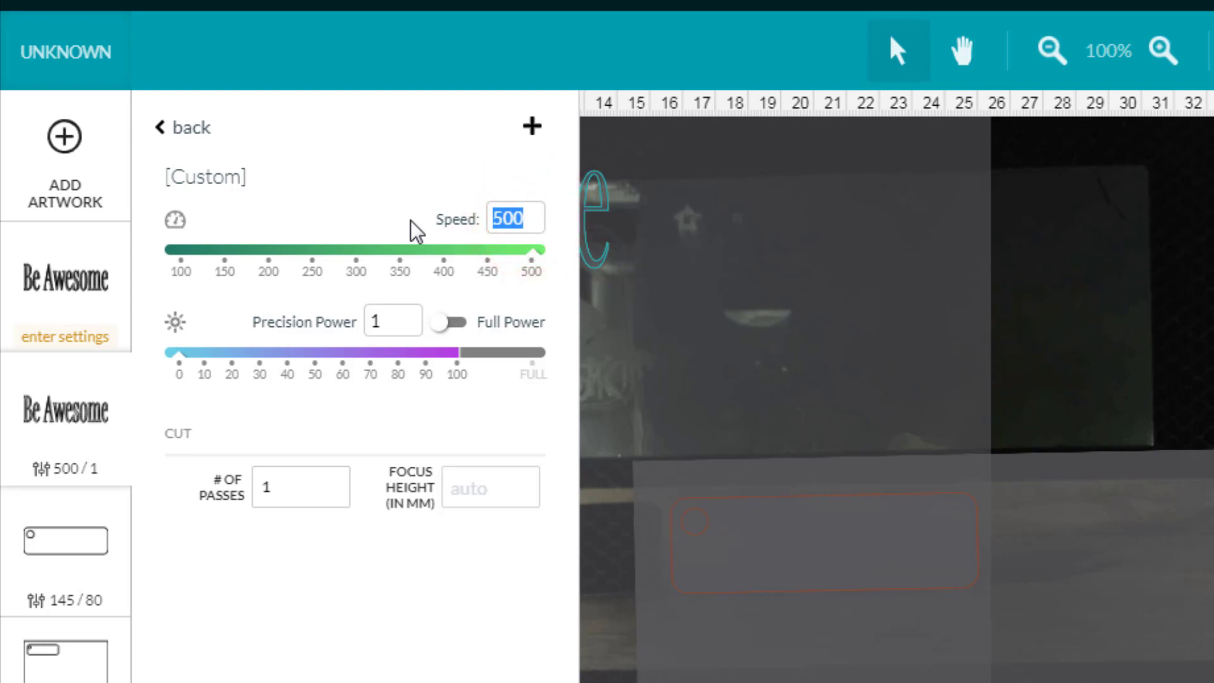
{"action": "type", "text": "400"}
{"action": "left_click", "coordinate": [393, 322]}
{"action": "type", "text": "25"}
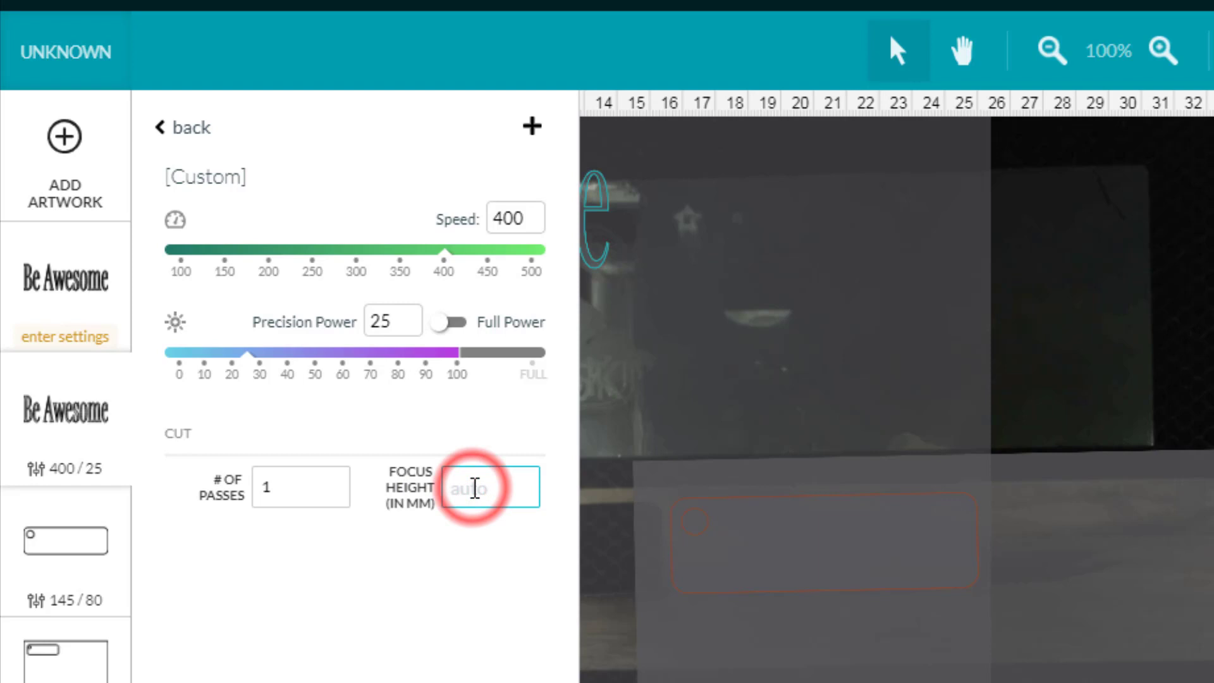
{"action": "type", "text": "4 mm"}
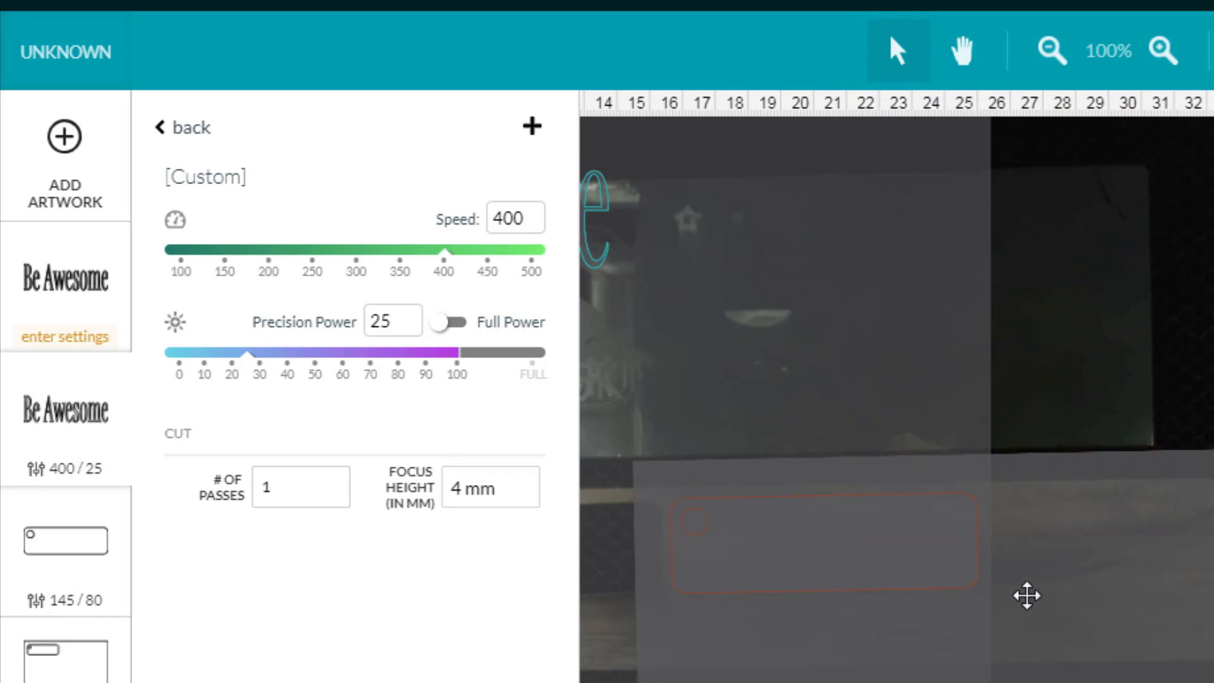
{"action": "mouse_move", "coordinate": [616, 344]}
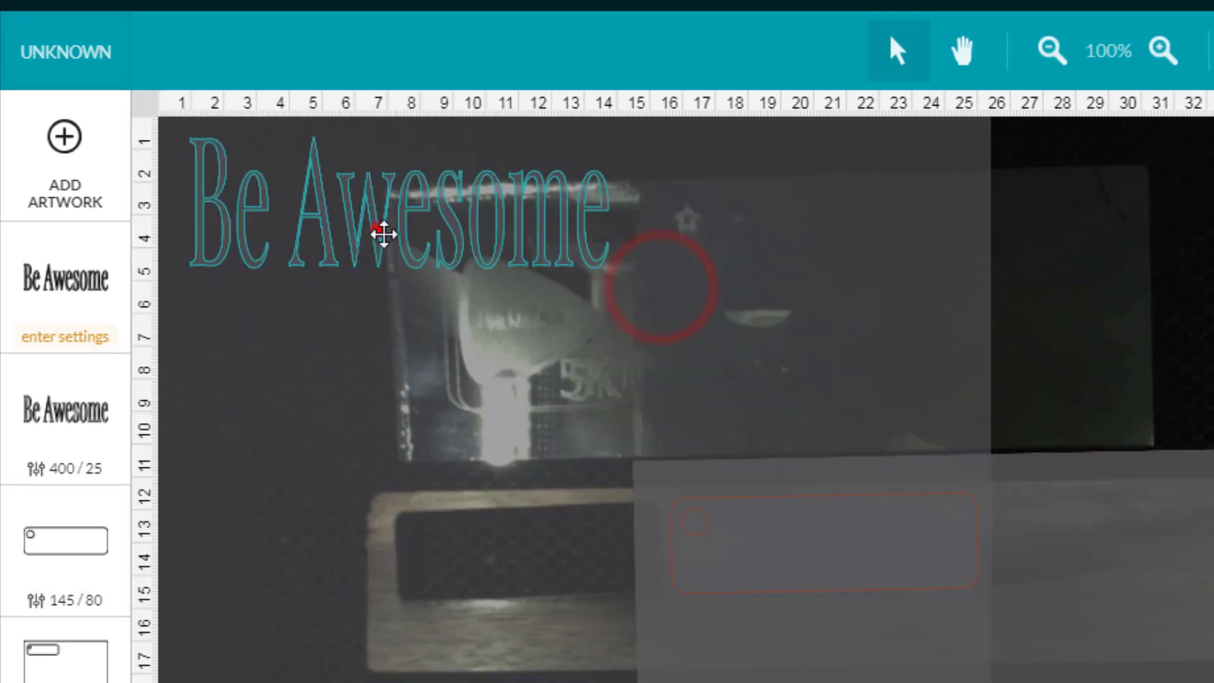
Drag the Be Awesome text onto the keychain base and zoom in to 150%
{"action": "left_click_drag", "start_coordinate": [380, 232], "coordinate": [906, 549]}
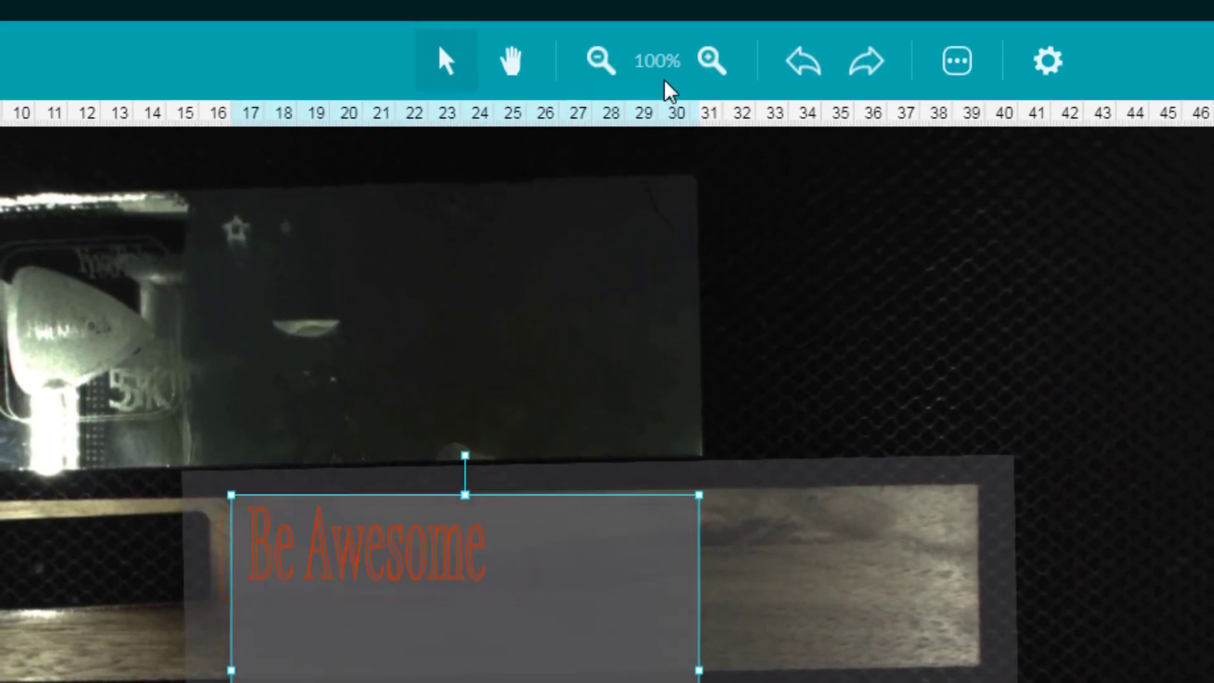
{"action": "left_click", "coordinate": [711, 61]}
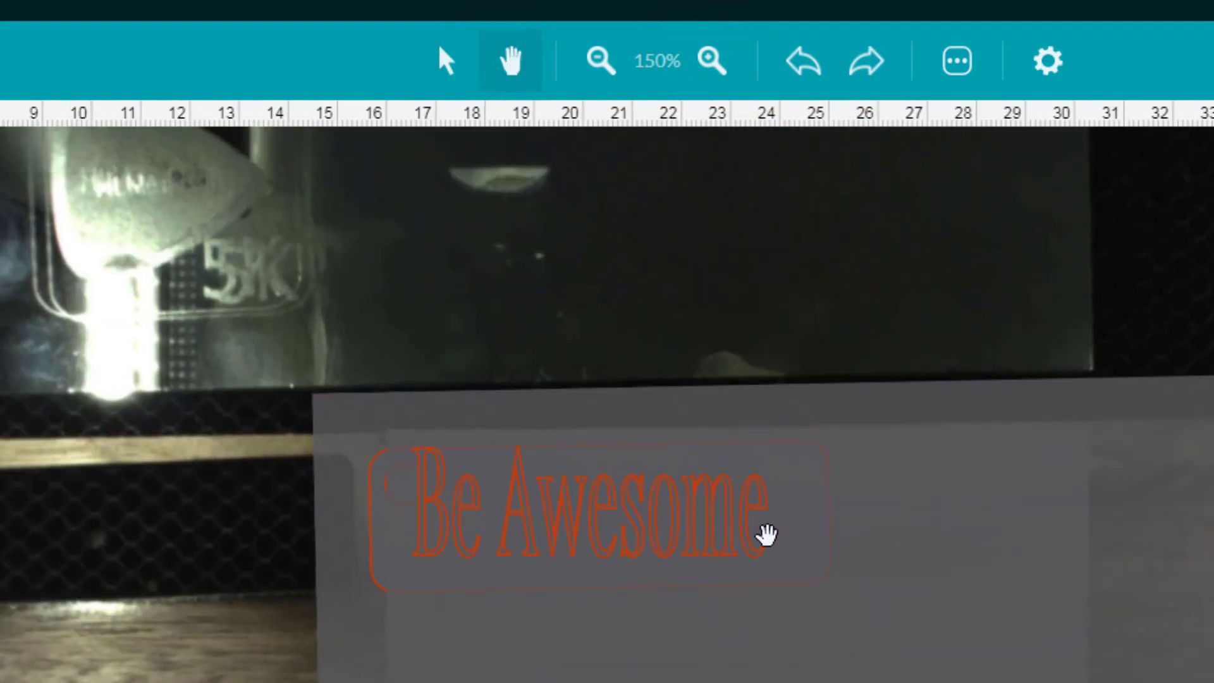
{"action": "mouse_move", "coordinate": [549, 115]}
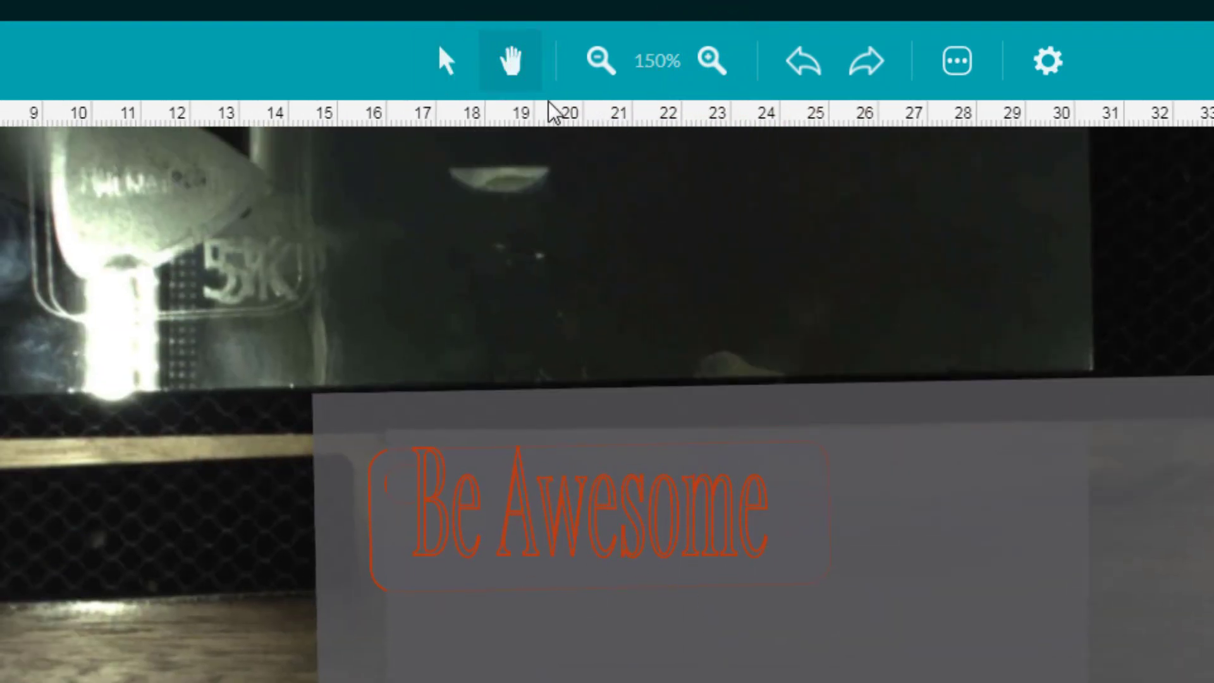
{"action": "left_click", "coordinate": [600, 61]}
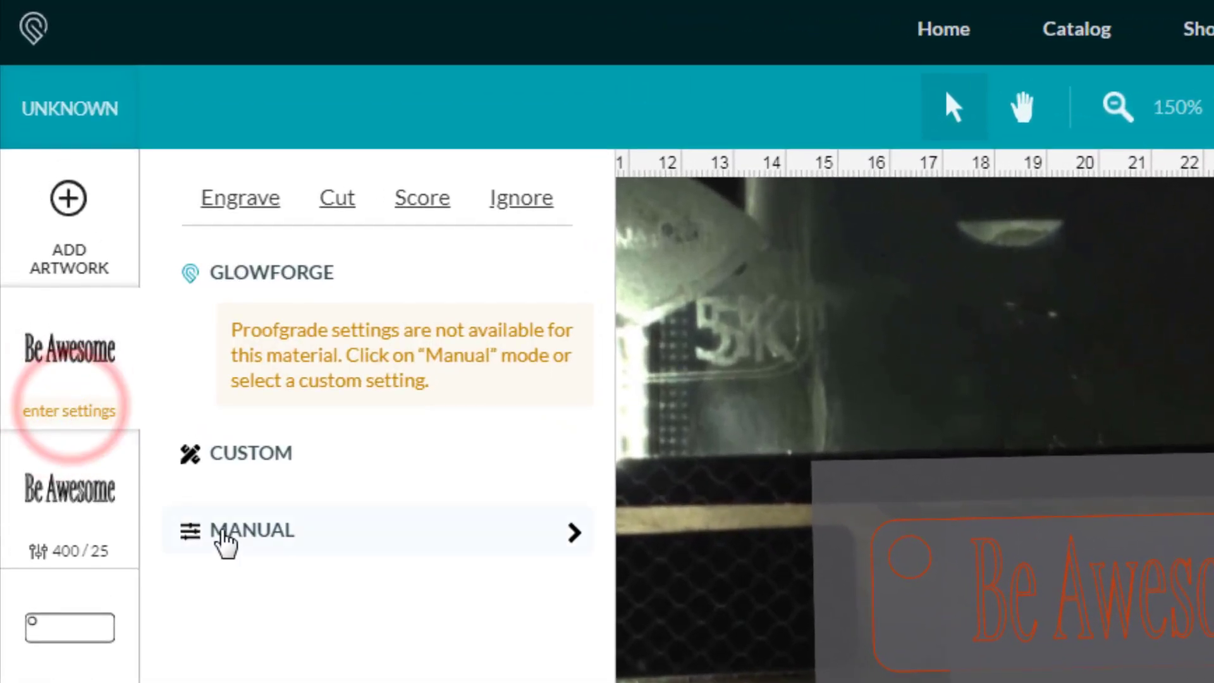
Manually set the first Be Awesome engrave to speed 500, power 20, focus height 4
{"action": "left_click", "coordinate": [252, 530]}
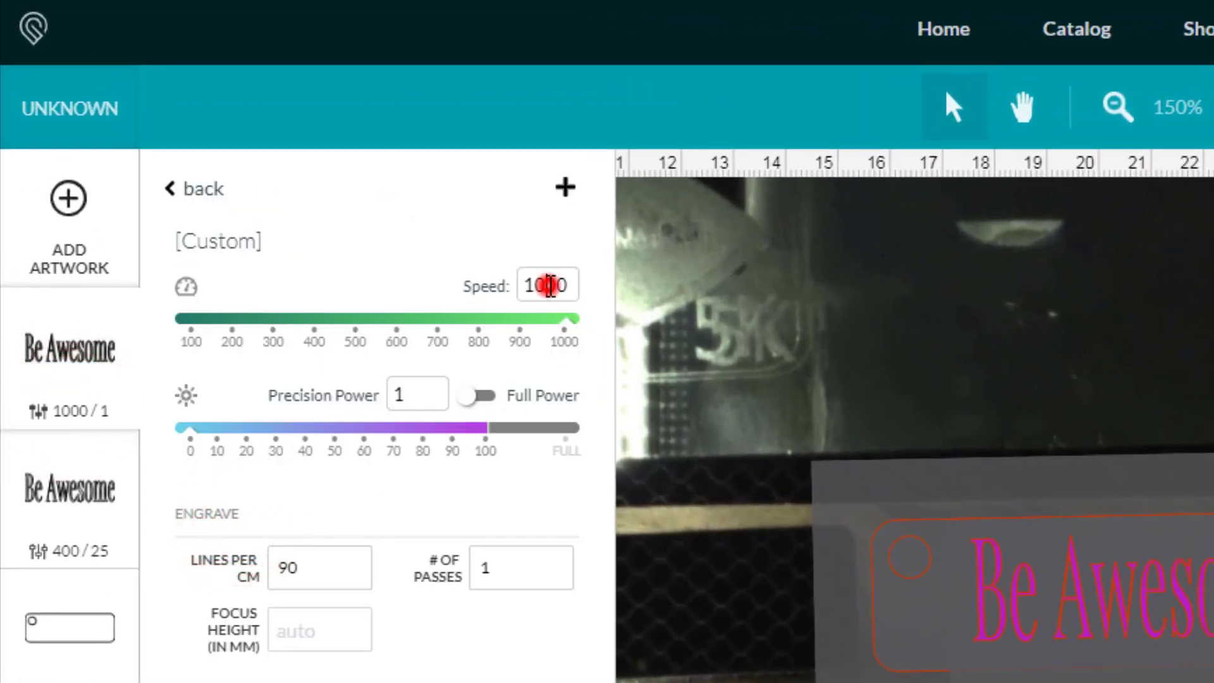
{"action": "left_click_drag", "start_coordinate": [566, 319], "coordinate": [358, 318]}
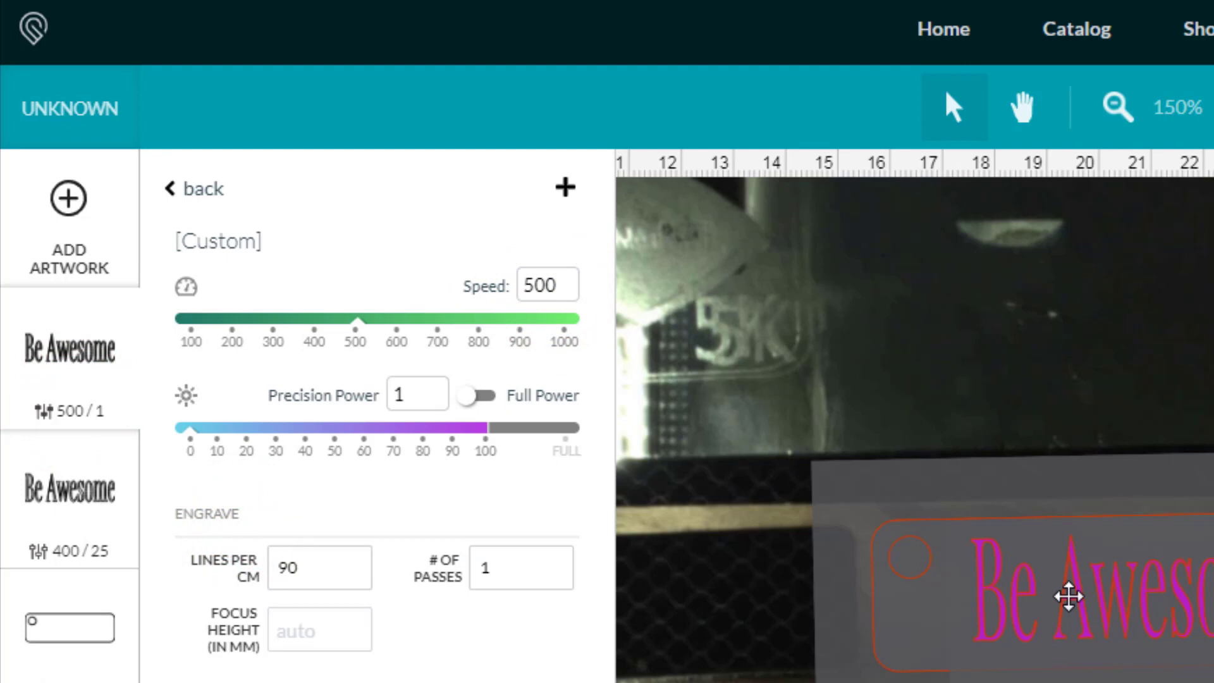
{"action": "left_click", "coordinate": [416, 394]}
{"action": "type", "text": "20"}
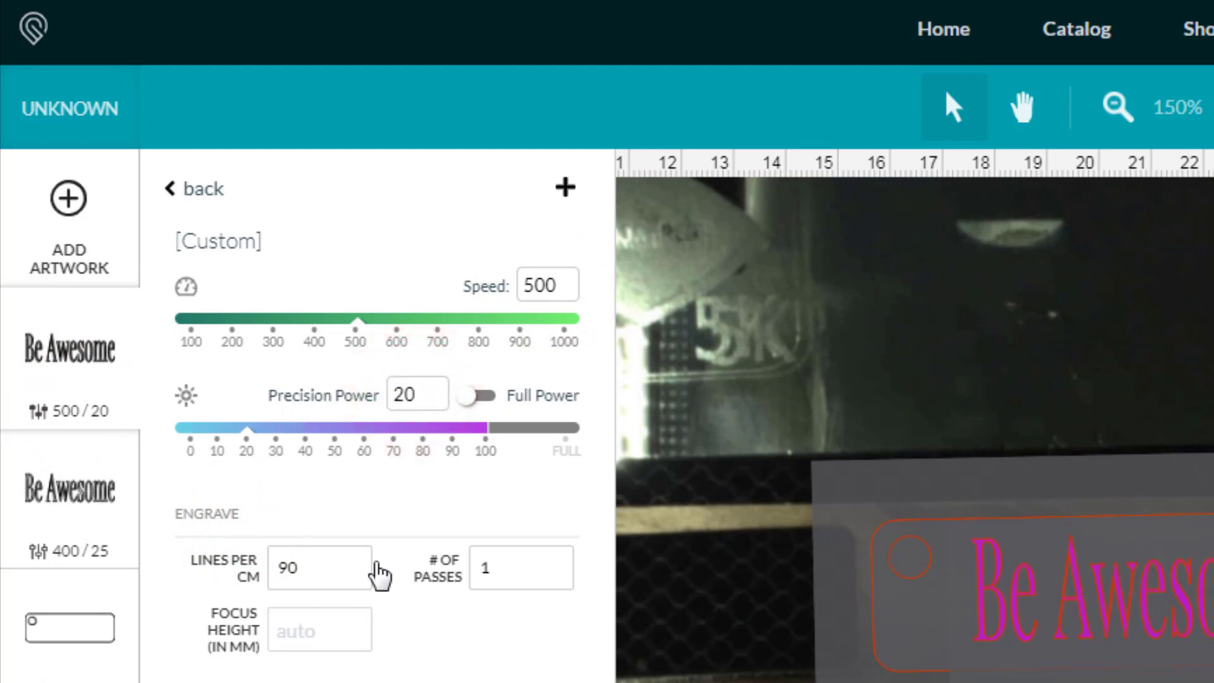
{"action": "left_click", "coordinate": [319, 628]}
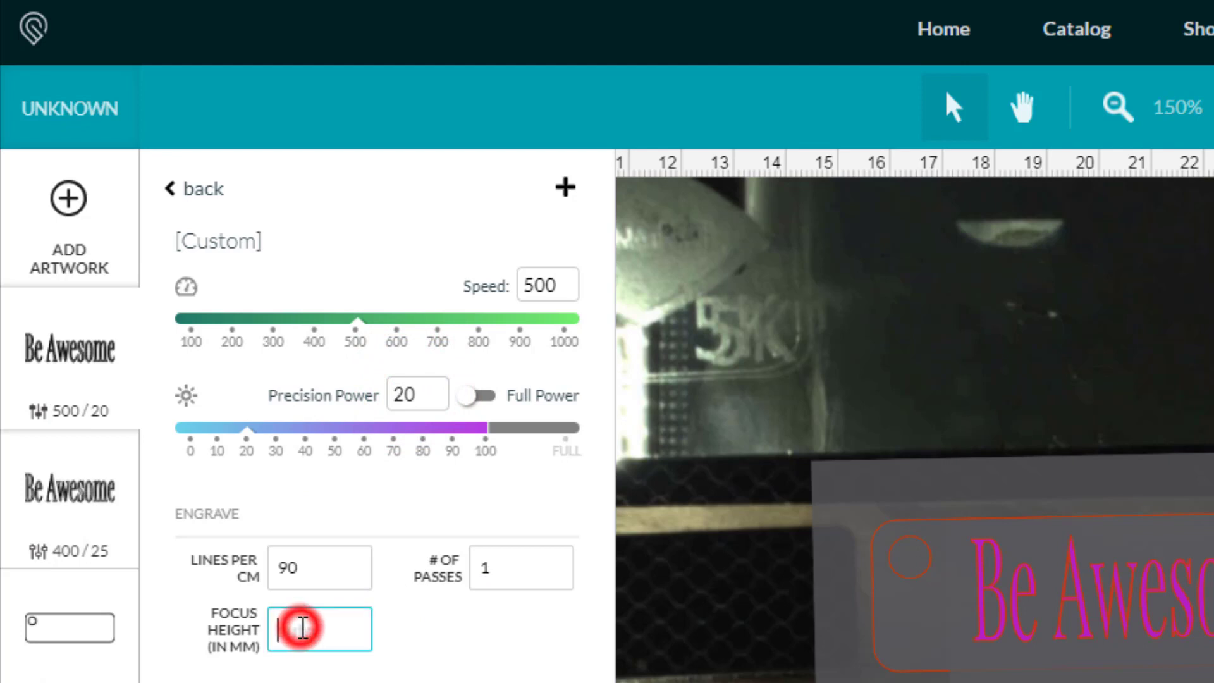
{"action": "type", "text": "4"}
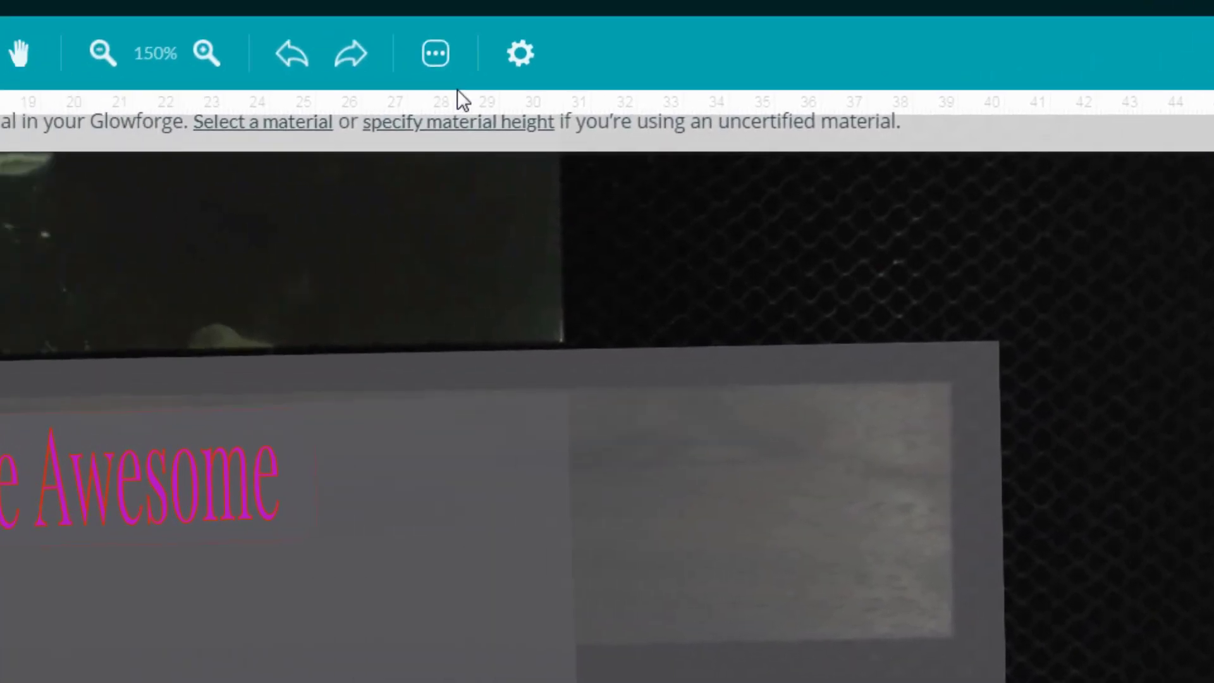
Use an uncertified 4 mm thick material and start the print
{"action": "left_click", "coordinate": [262, 122]}
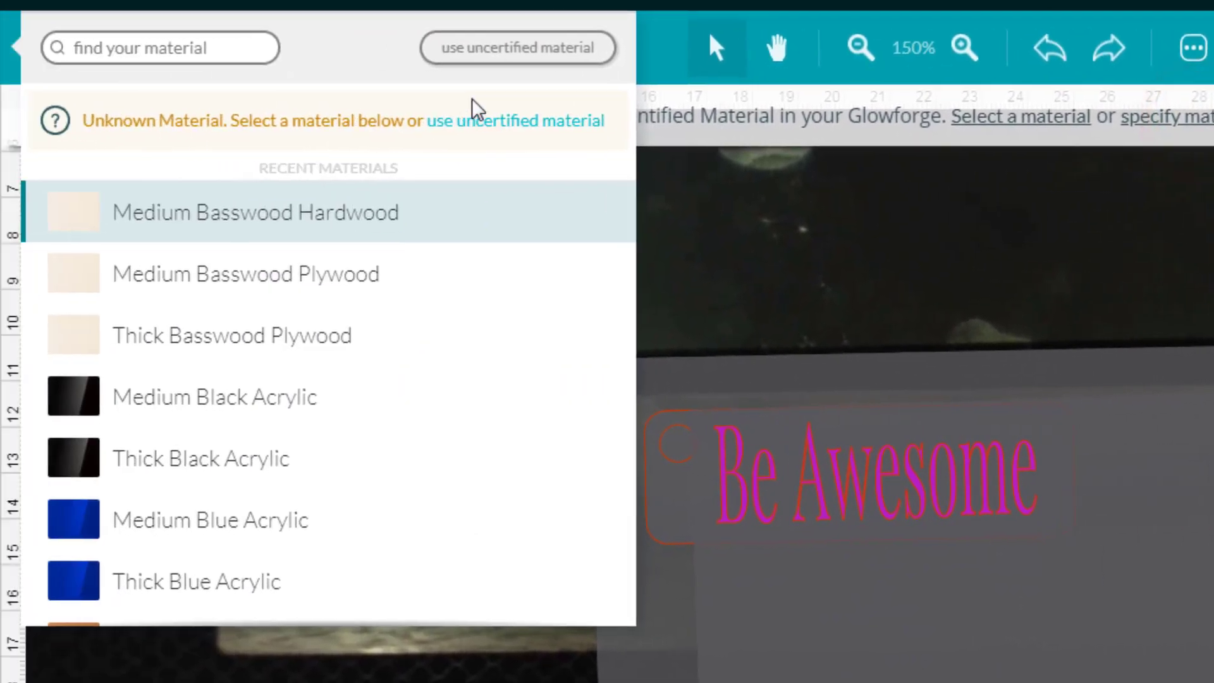
{"action": "left_click", "coordinate": [517, 48]}
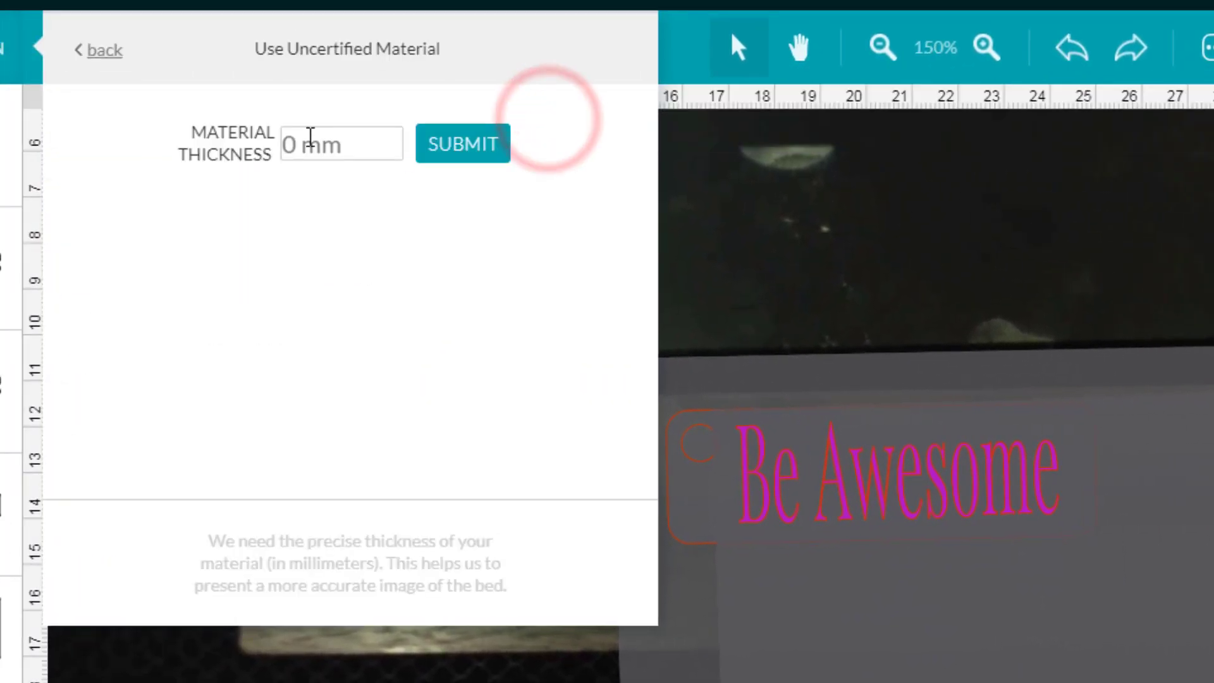
{"action": "type", "text": "4"}
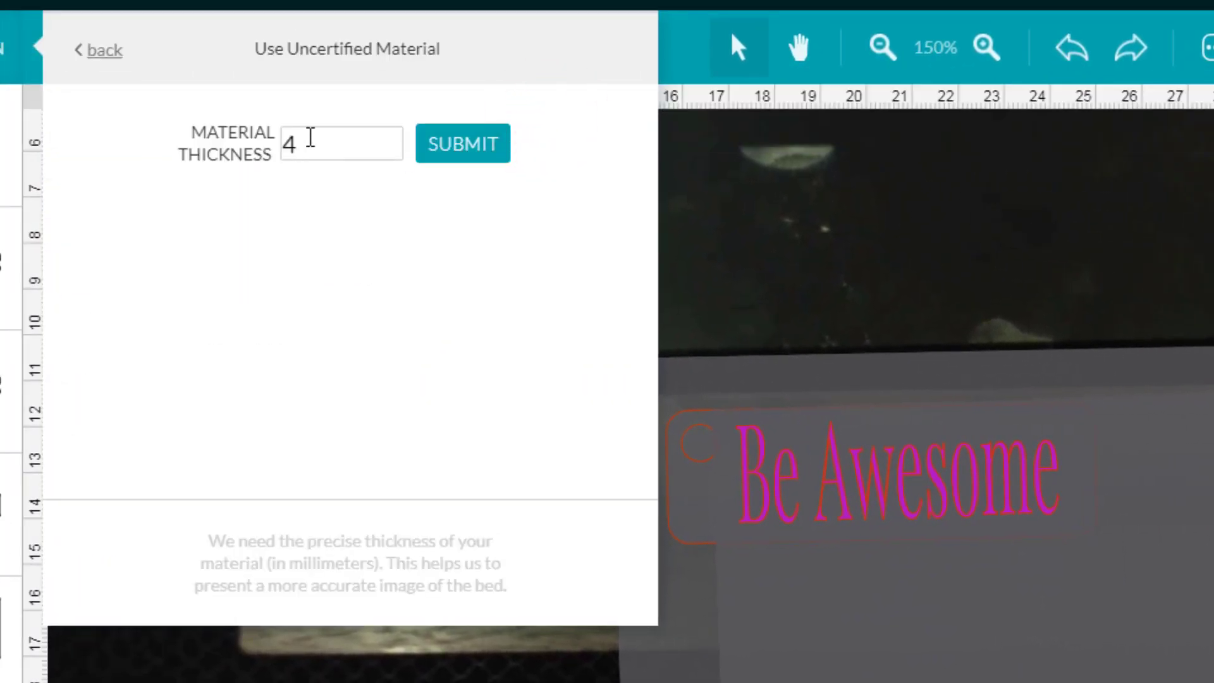
{"action": "left_click", "coordinate": [463, 143]}
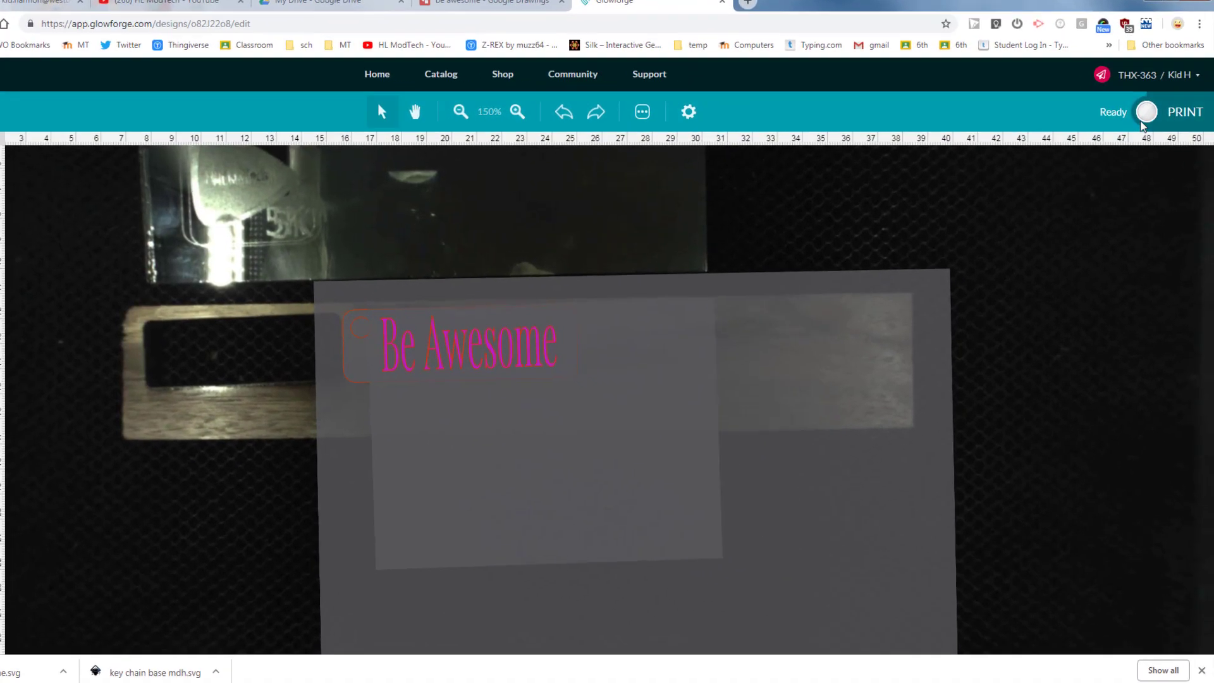
{"action": "left_click", "coordinate": [1181, 112]}
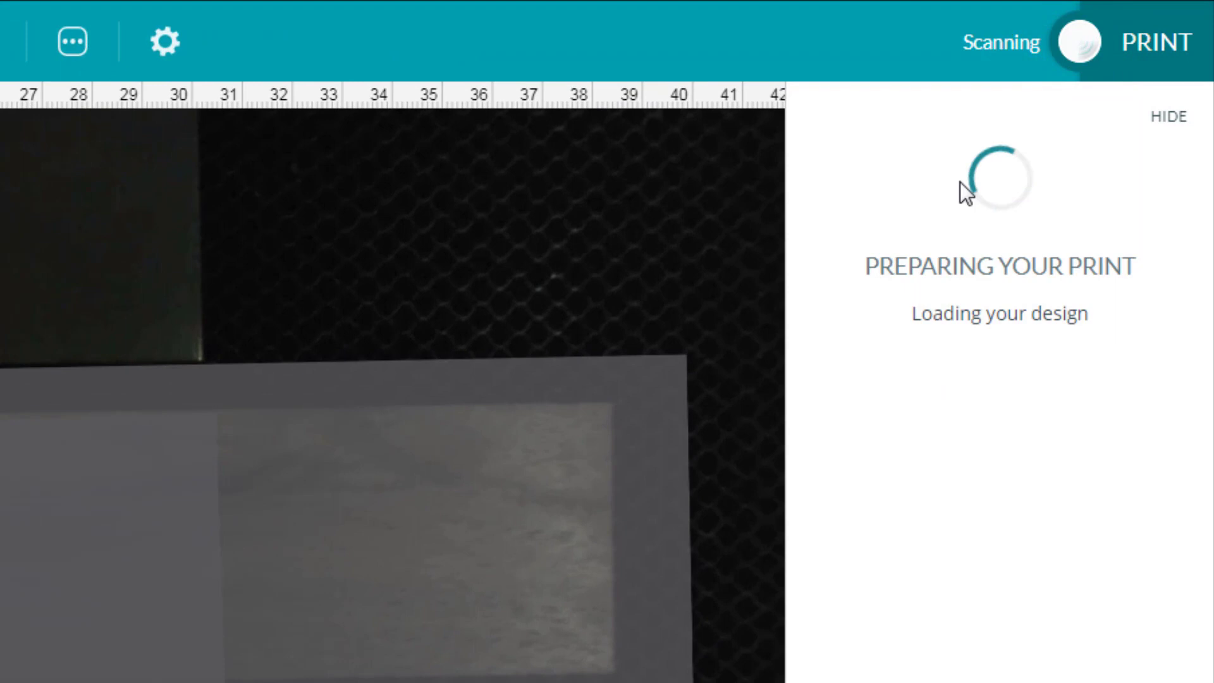